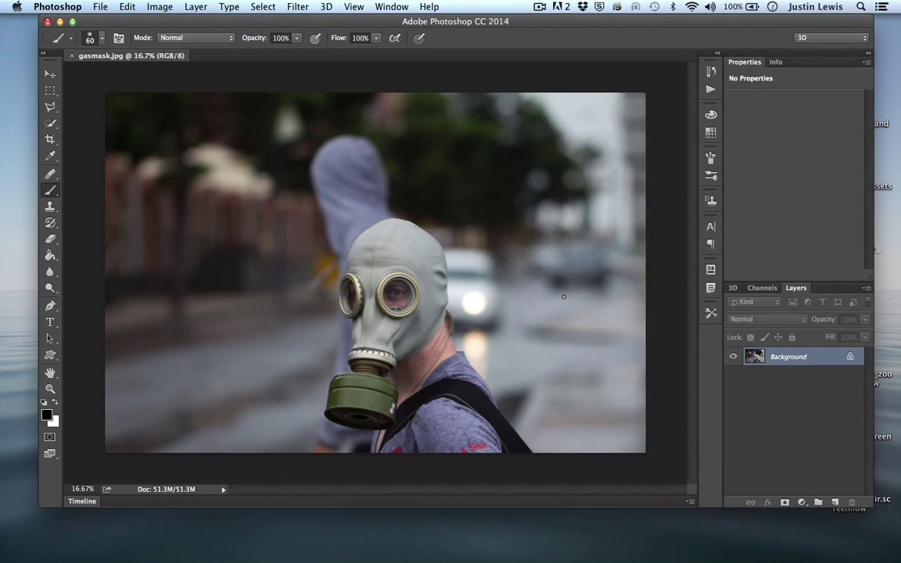
{"action": "mouse_move", "coordinate": [12, 206]}
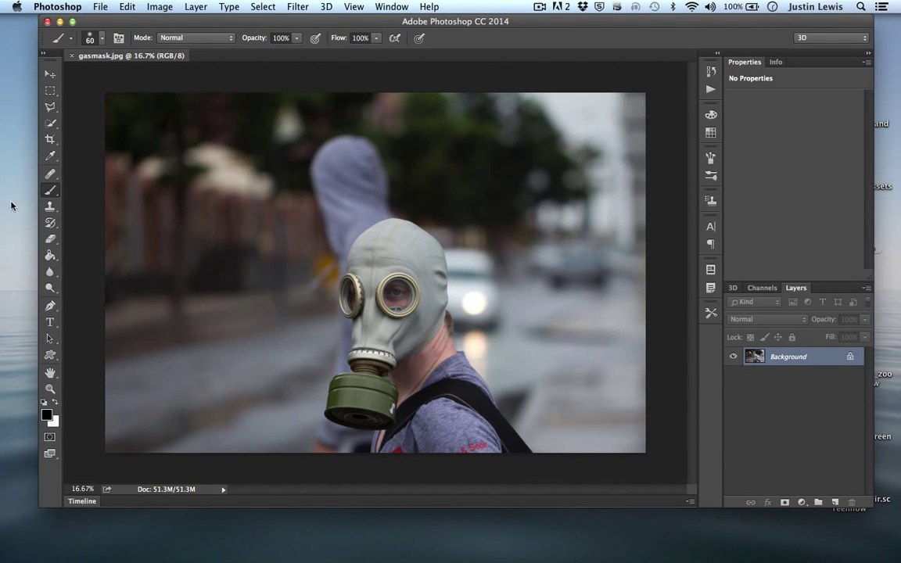
- Select the Move tool from the toolbar
{"action": "left_click", "coordinate": [49, 73]}
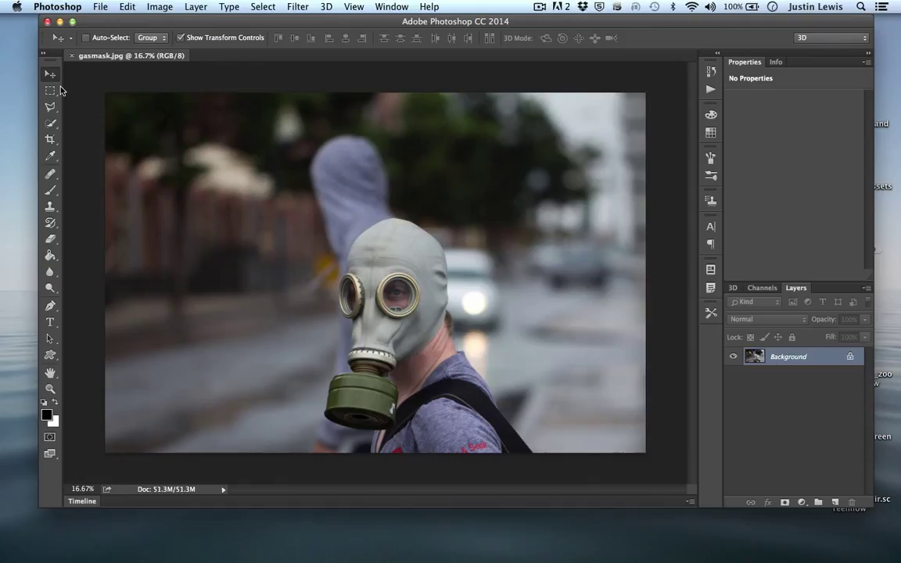
{"action": "mouse_move", "coordinate": [84, 413]}
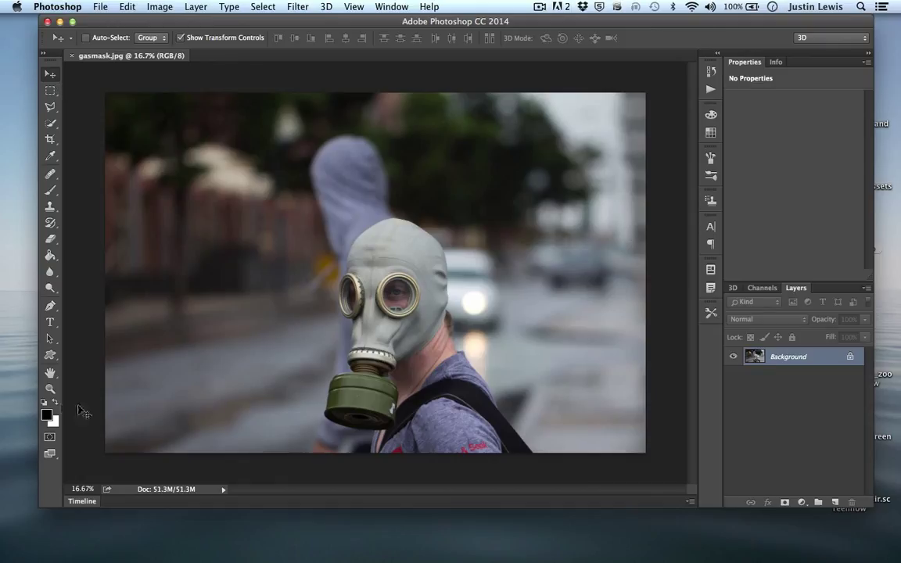
{"action": "mouse_move", "coordinate": [97, 433]}
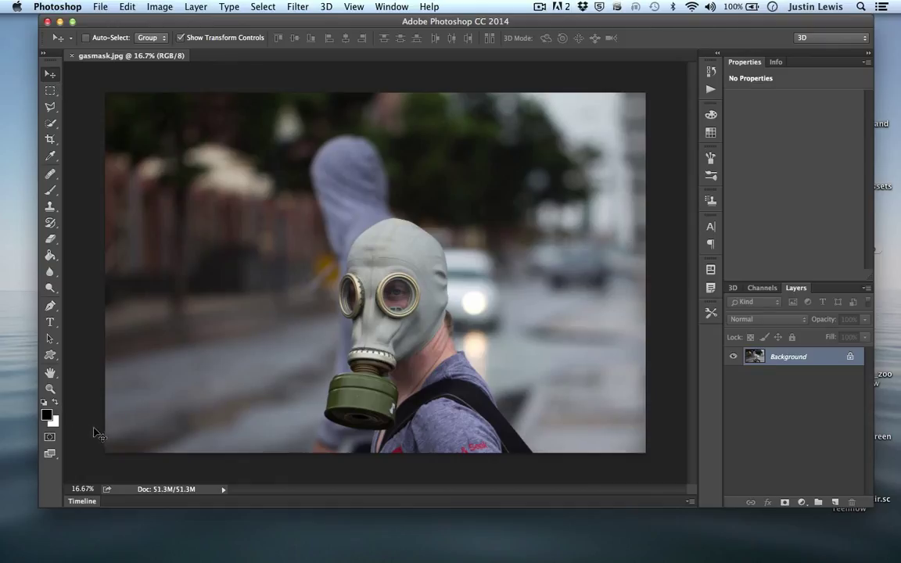
{"action": "mouse_move", "coordinate": [629, 389]}
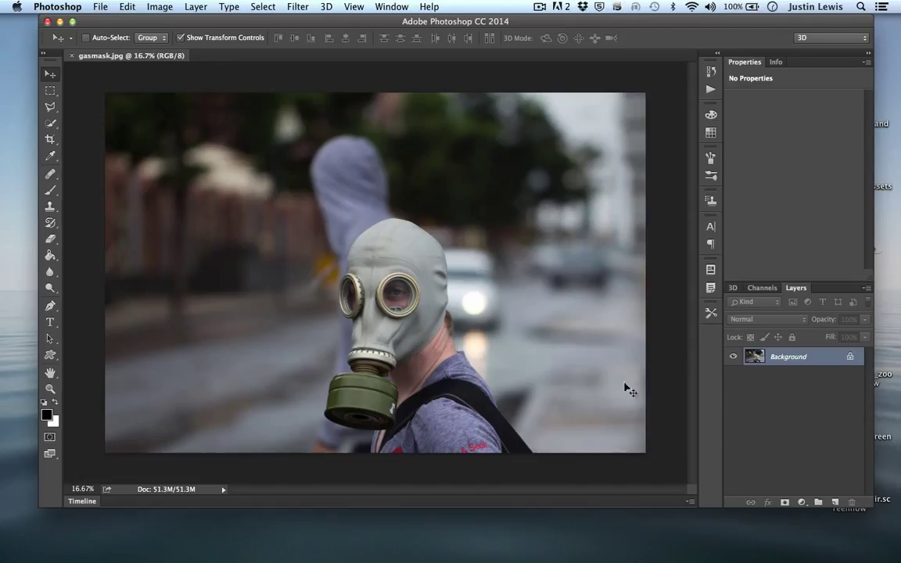
{"action": "mouse_move", "coordinate": [729, 329]}
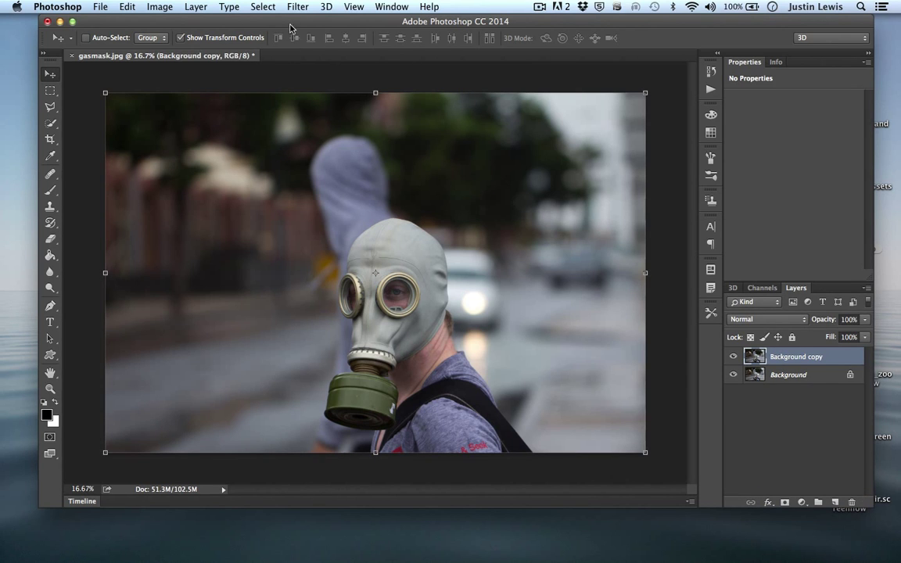
- Open the Filter menu to browse the available filters
{"action": "left_click", "coordinate": [298, 6]}
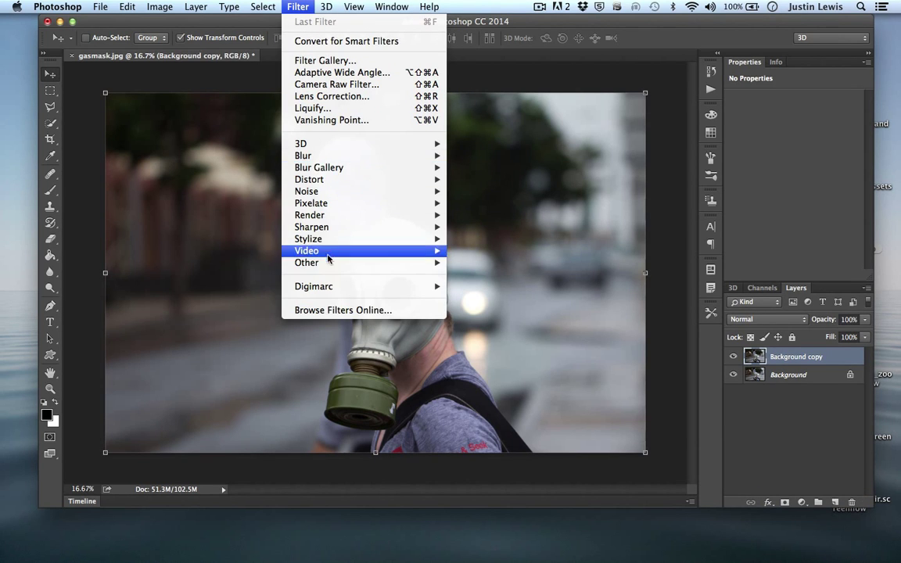
{"action": "mouse_move", "coordinate": [300, 144]}
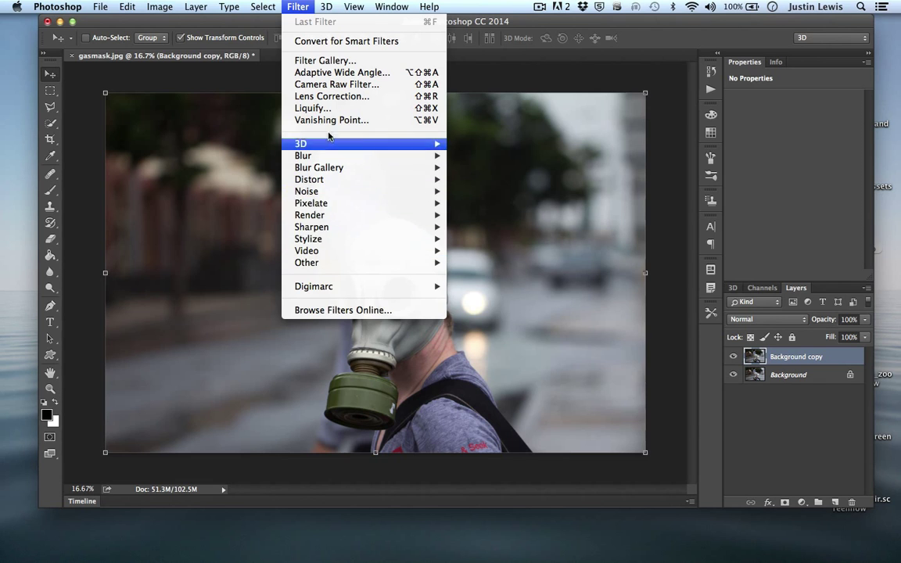
{"action": "mouse_move", "coordinate": [321, 215]}
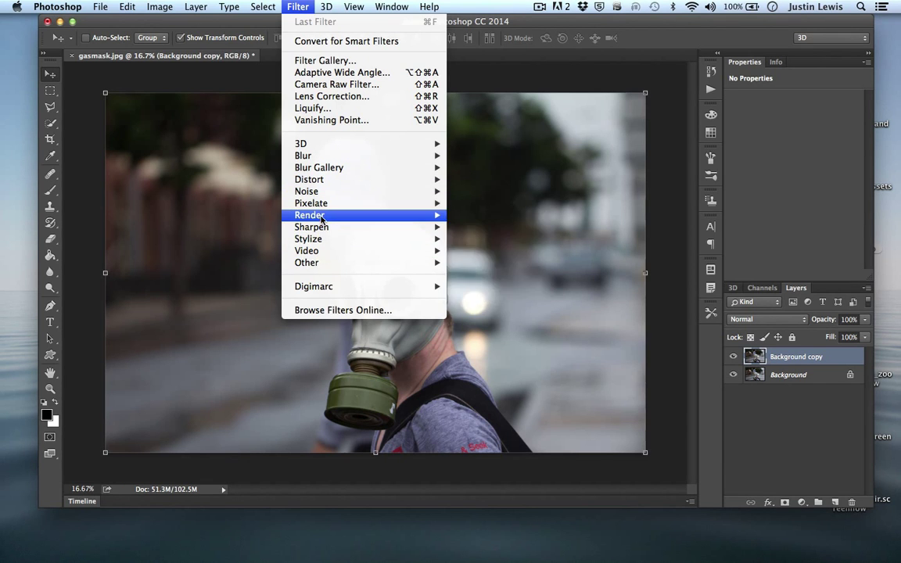
{"action": "mouse_move", "coordinate": [306, 191]}
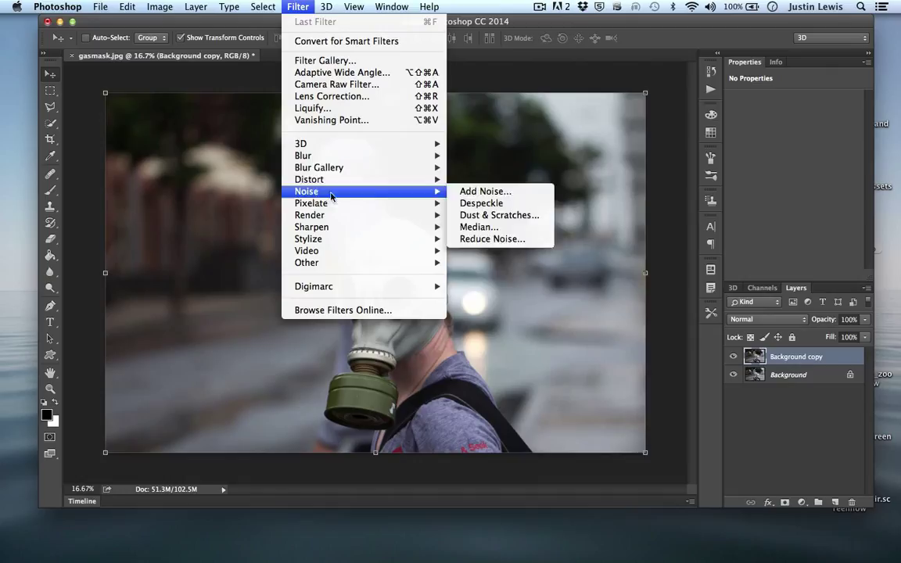
{"action": "mouse_move", "coordinate": [309, 179]}
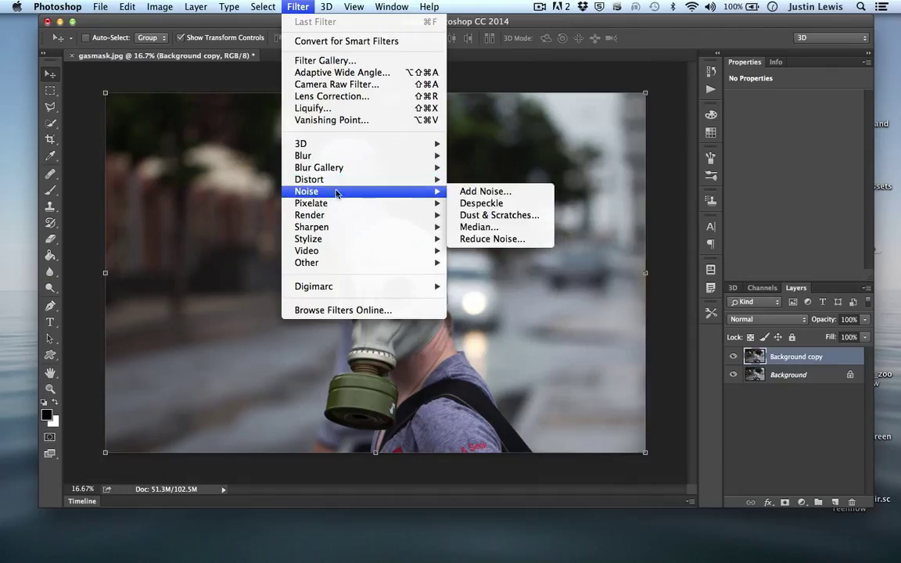
{"action": "mouse_move", "coordinate": [309, 215]}
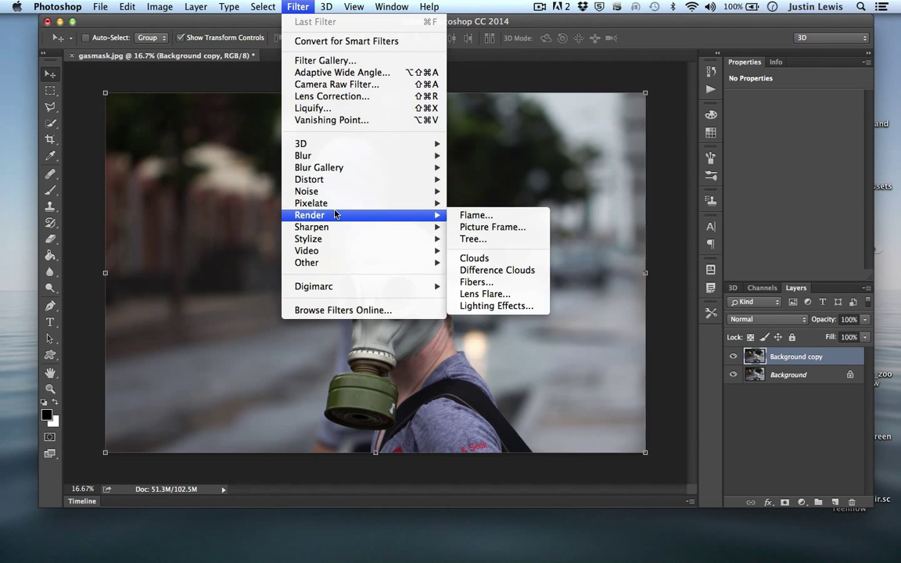
{"action": "mouse_move", "coordinate": [311, 227]}
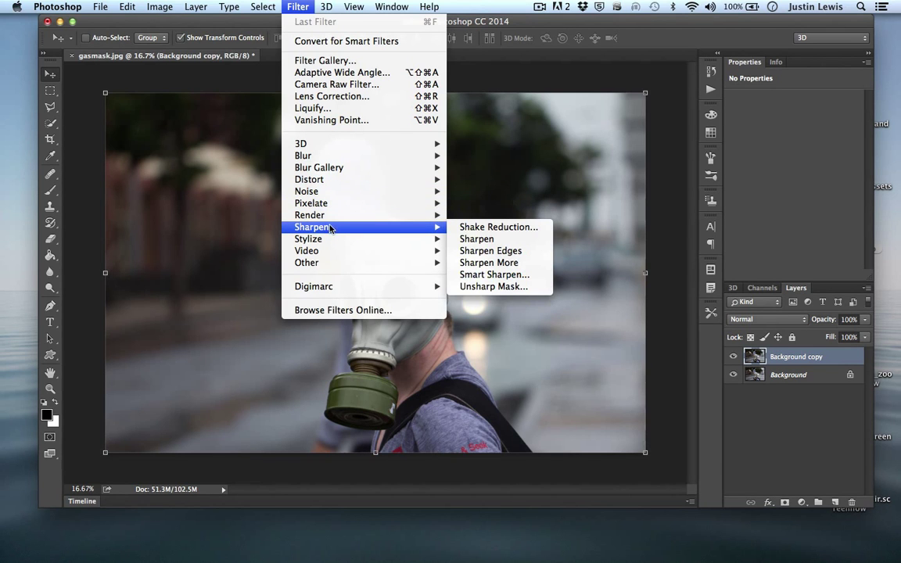
{"action": "mouse_move", "coordinate": [306, 191]}
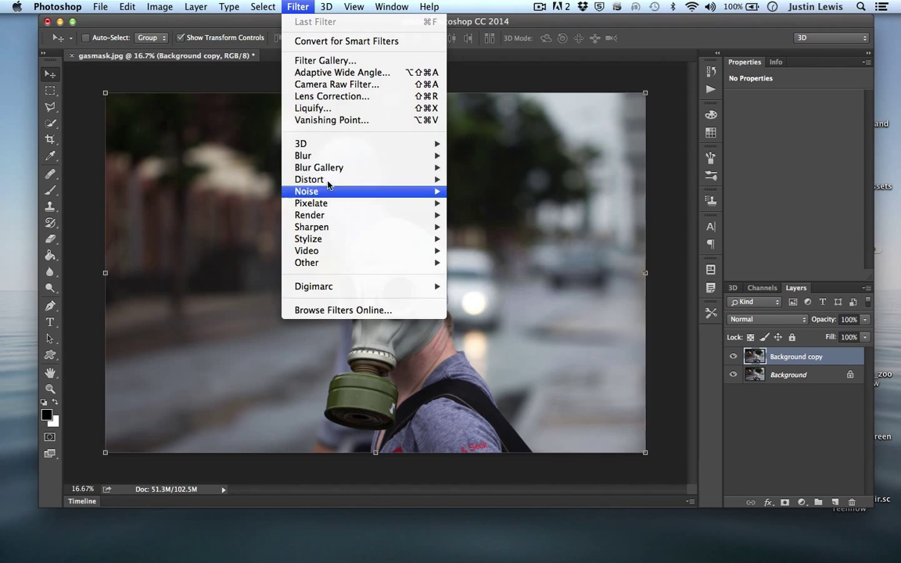
{"action": "mouse_move", "coordinate": [318, 167]}
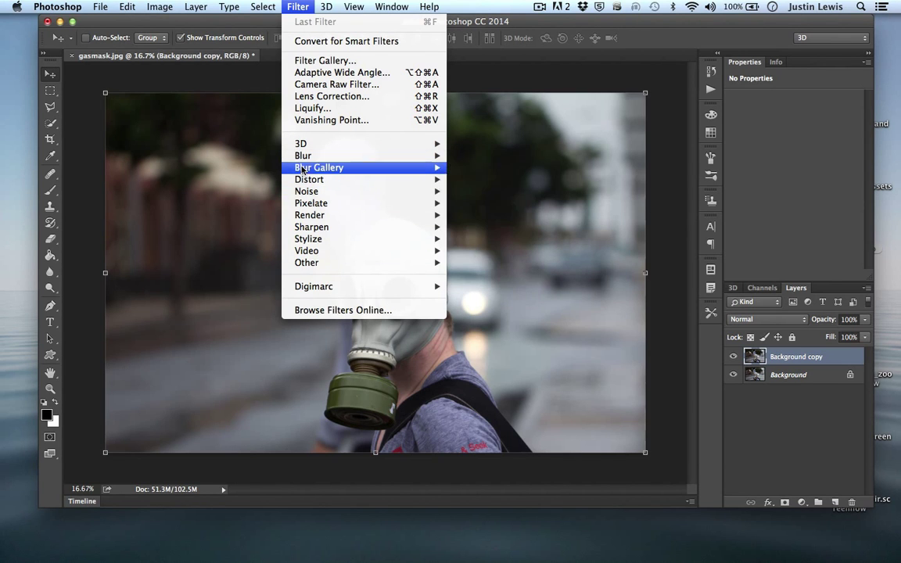
{"action": "mouse_move", "coordinate": [308, 179]}
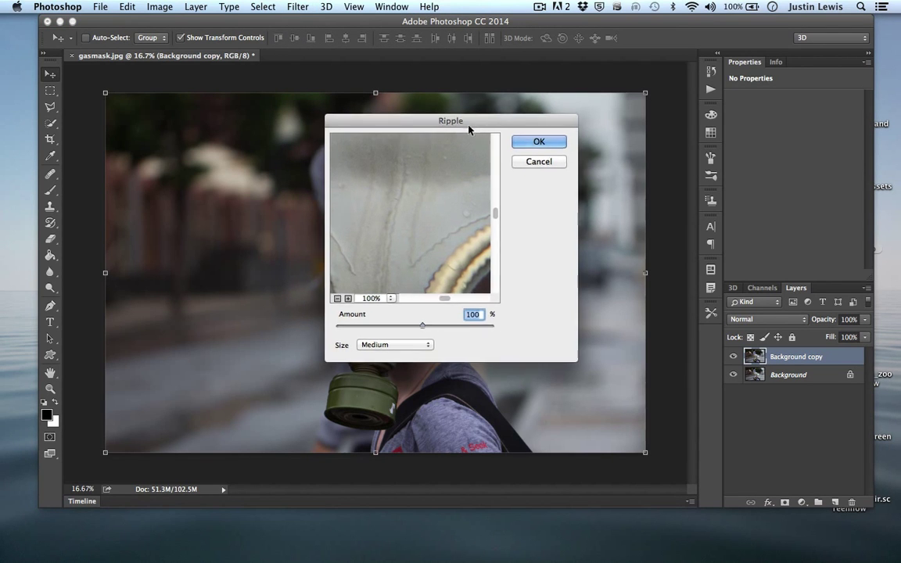
- Apply a Ripple distortion with Amount 999 to the copied layer
{"action": "left_click_drag", "start_coordinate": [450, 120], "coordinate": [614, 64]}
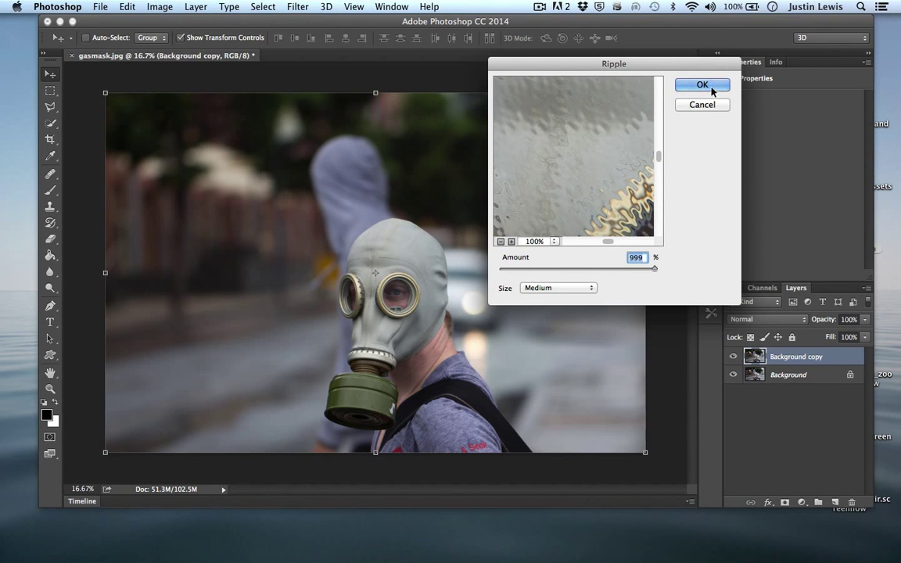
{"action": "left_click", "coordinate": [701, 84]}
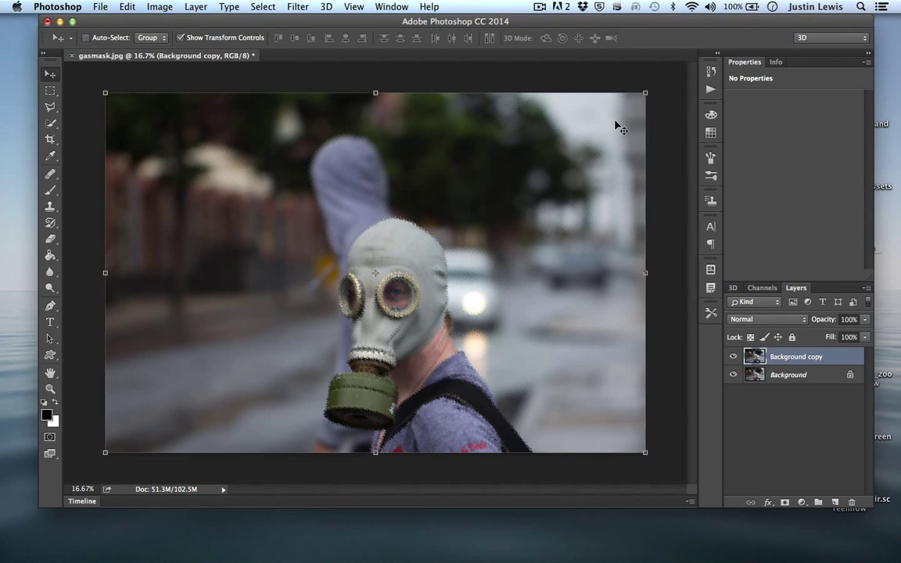
{"action": "mouse_move", "coordinate": [378, 397]}
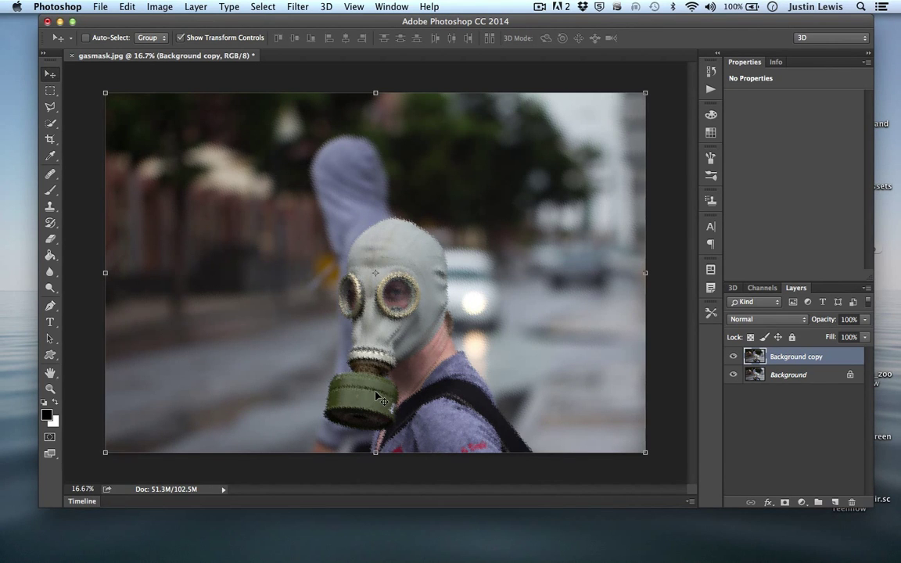
- Apply the Stylize > Tiles filter with its default settings
{"action": "left_click", "coordinate": [297, 6]}
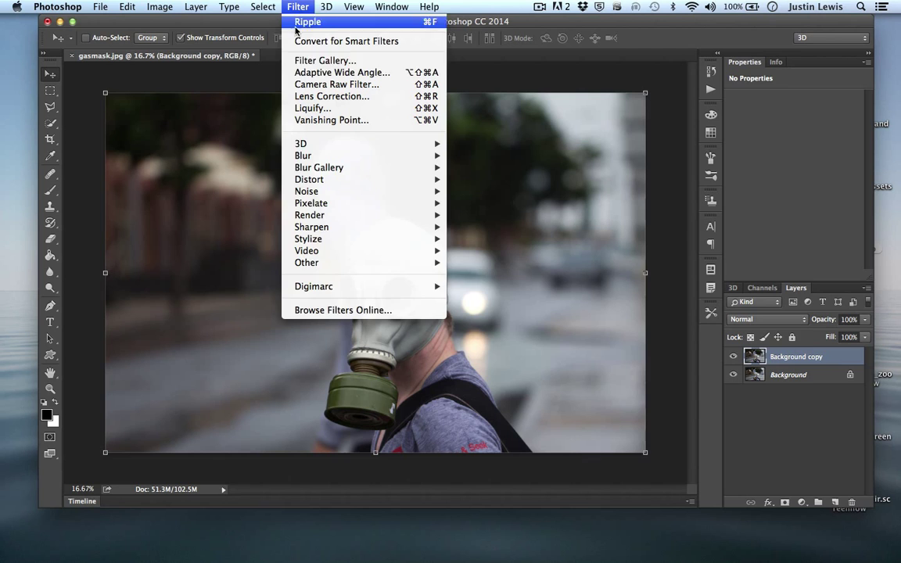
{"action": "mouse_move", "coordinate": [303, 155]}
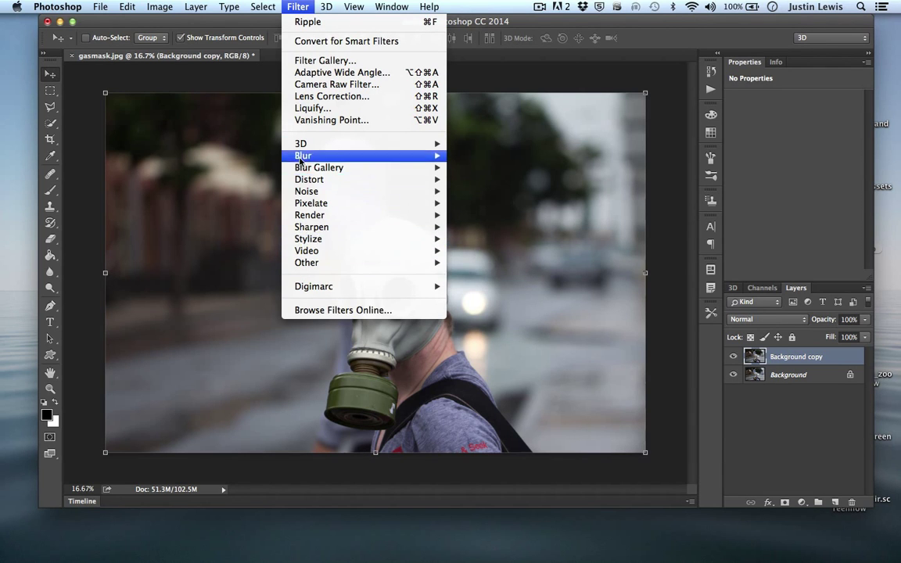
{"action": "mouse_move", "coordinate": [308, 239]}
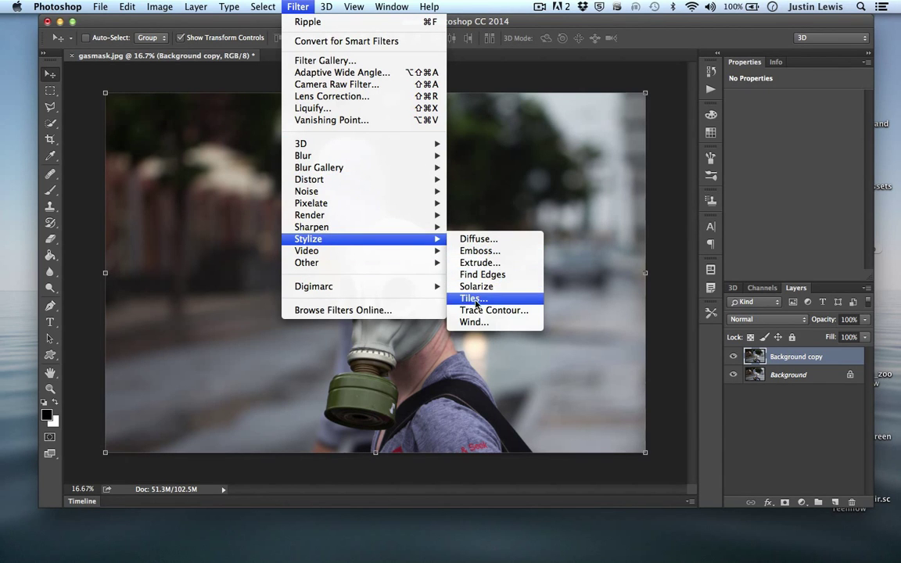
{"action": "left_click", "coordinate": [473, 299]}
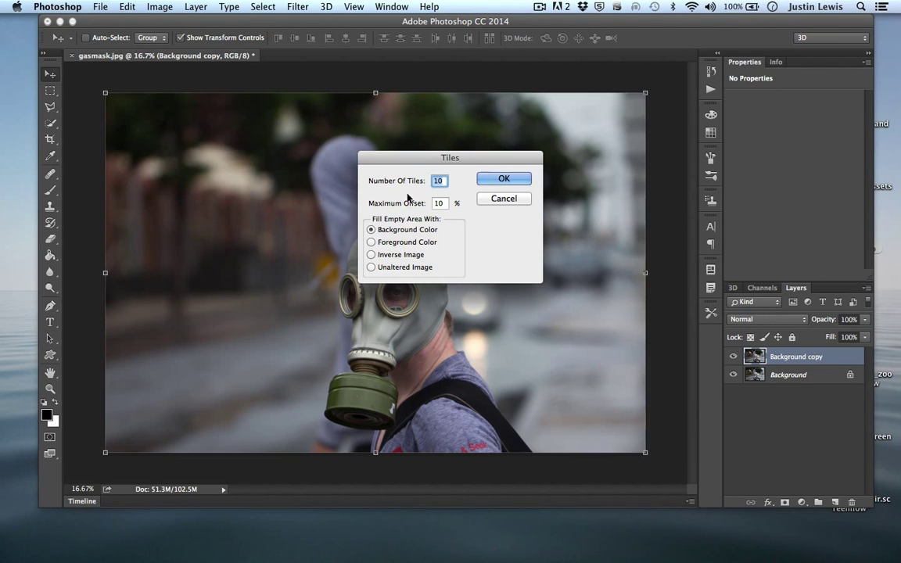
{"action": "left_click", "coordinate": [504, 178]}
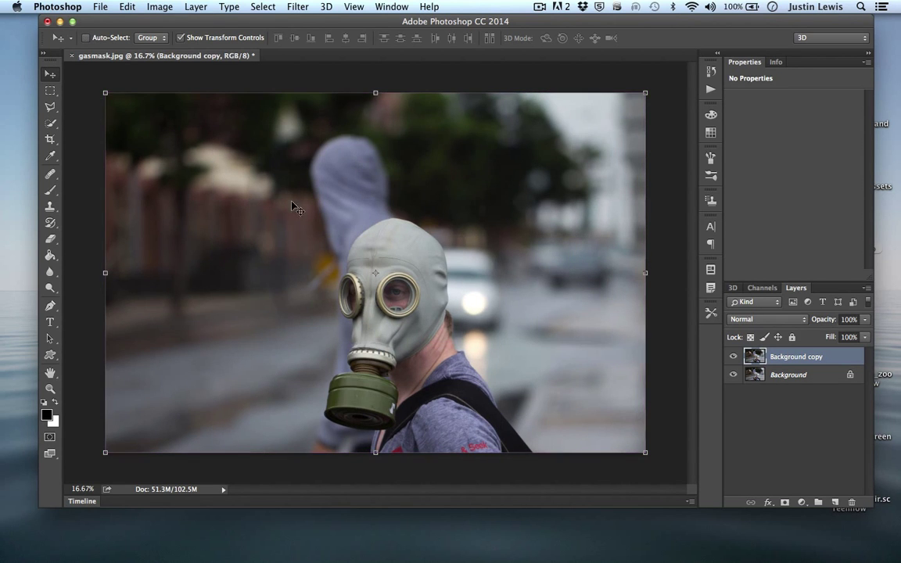
- Apply a Gaussian Blur of about 31.7 pixels to the whole copied layer
{"action": "left_click", "coordinate": [298, 6]}
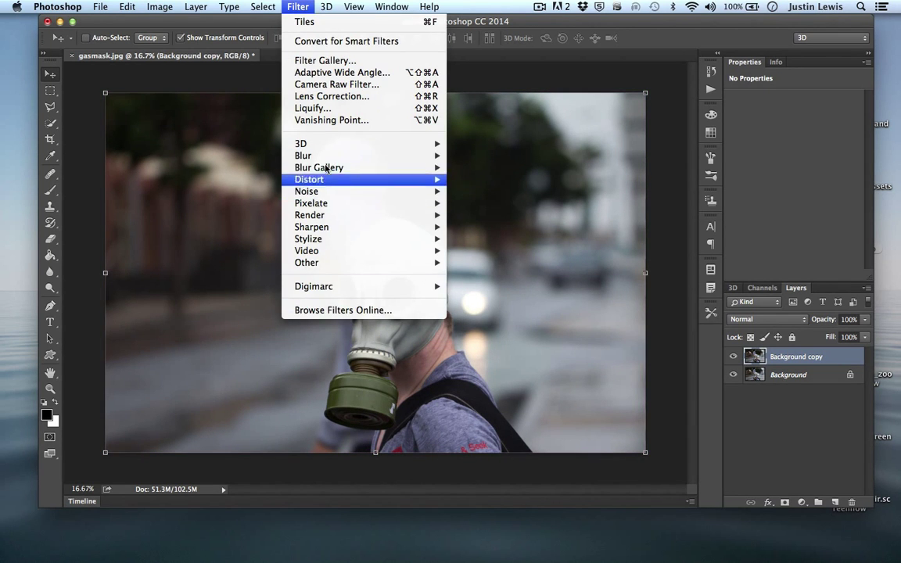
{"action": "mouse_move", "coordinate": [302, 155]}
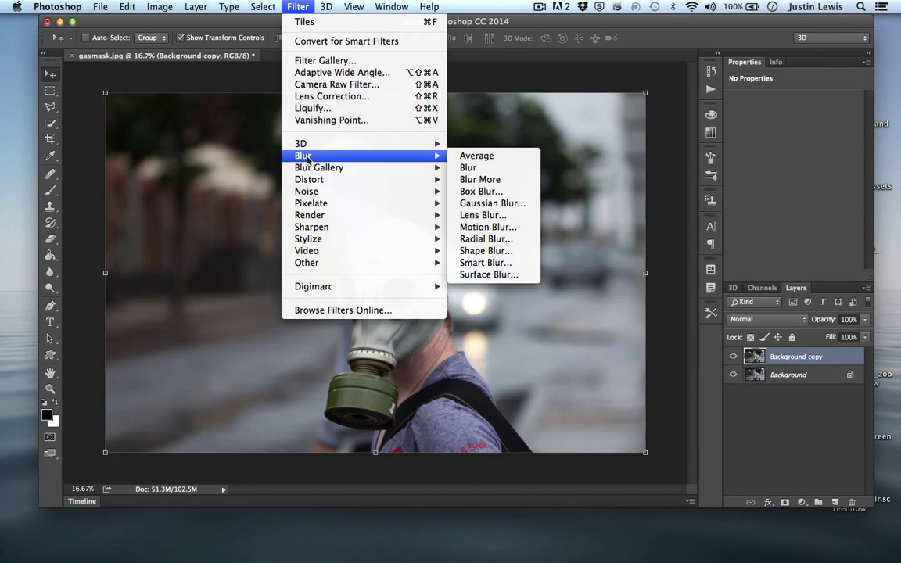
{"action": "mouse_move", "coordinate": [361, 160]}
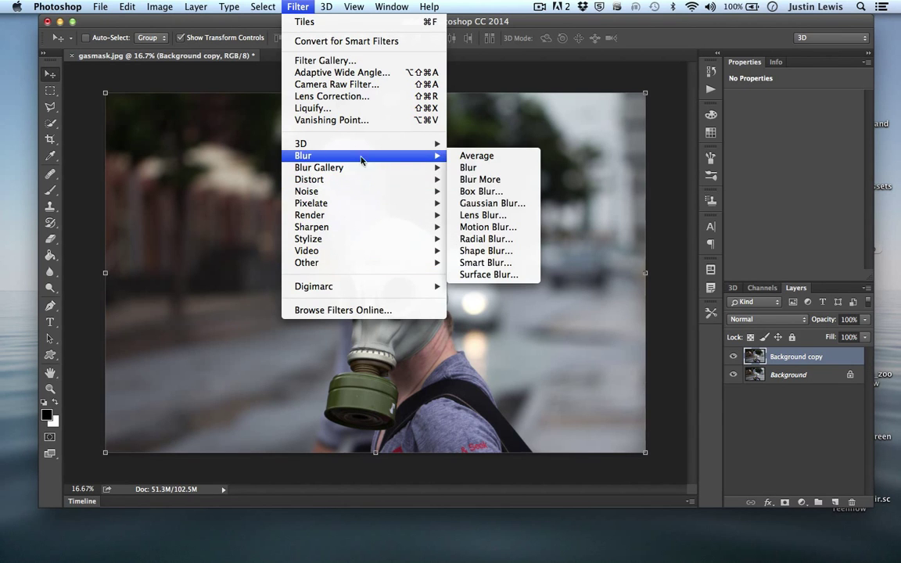
{"action": "left_click", "coordinate": [492, 203]}
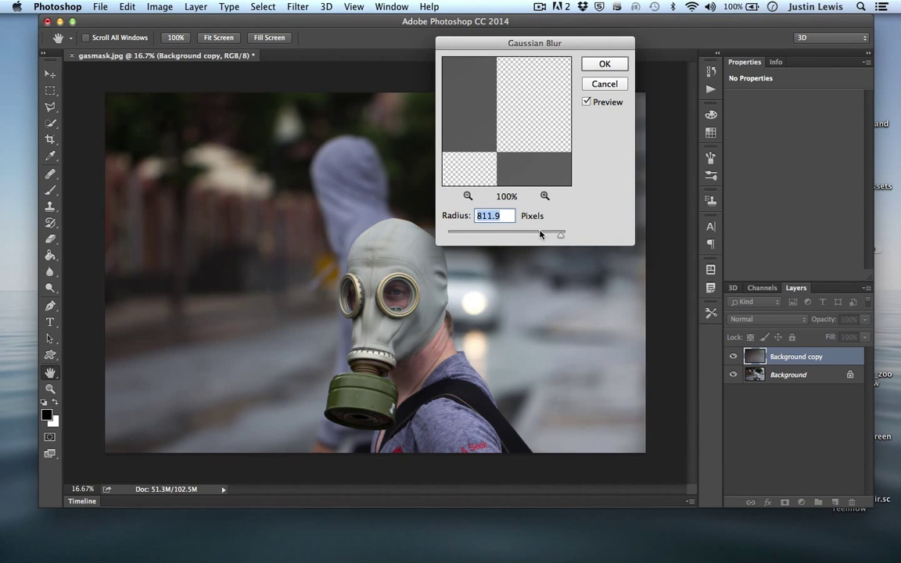
{"action": "left_click_drag", "start_coordinate": [561, 235], "coordinate": [505, 234]}
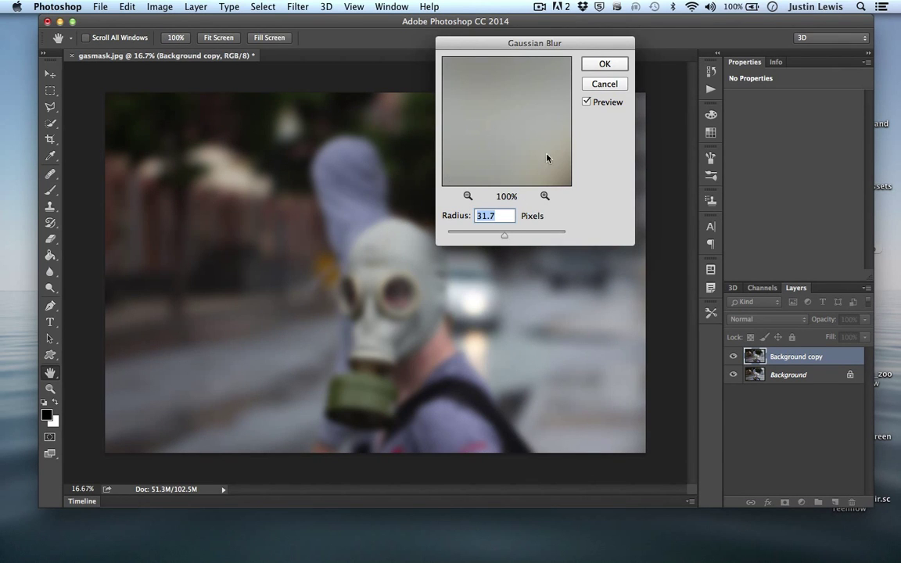
{"action": "left_click", "coordinate": [604, 63]}
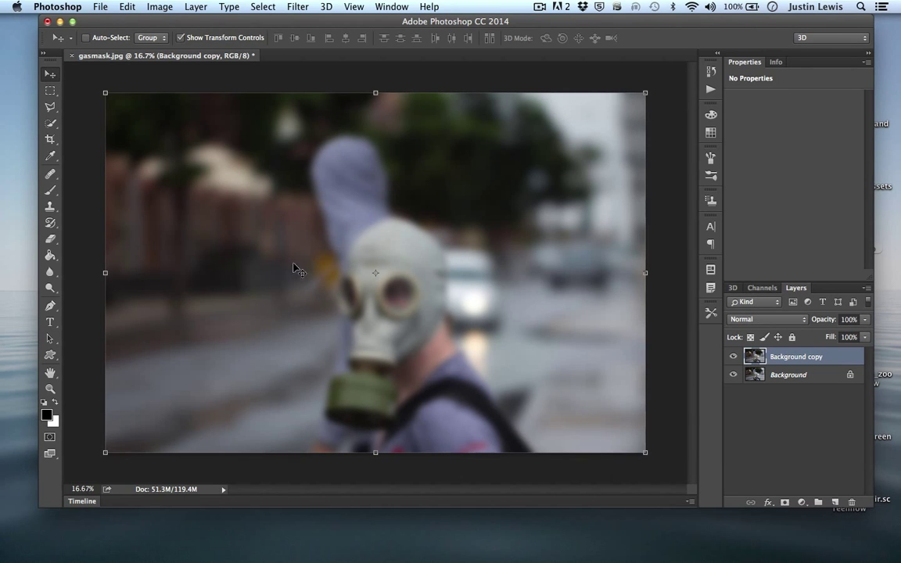
{"action": "left_click", "coordinate": [127, 6]}
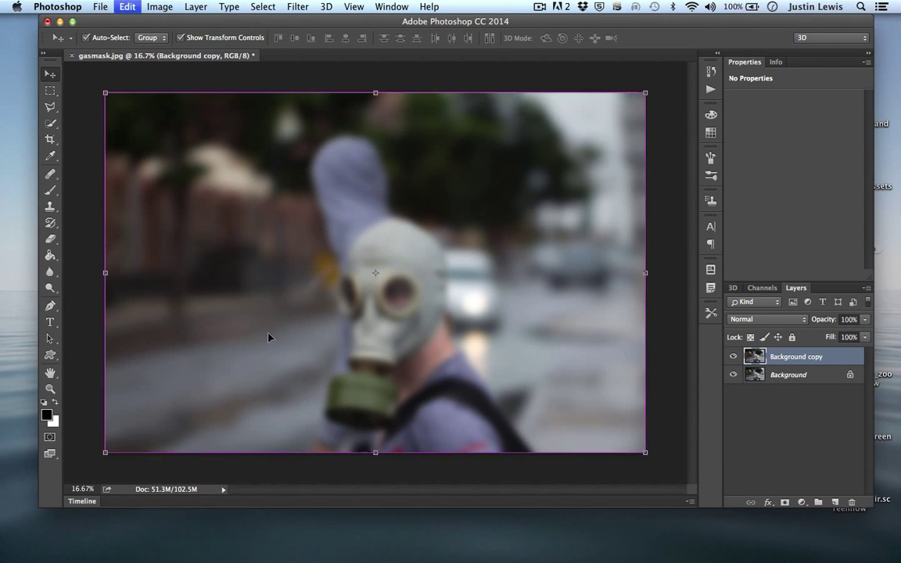
- Undo the blur, blur a lasso selection at radius 91.3, then undo that blur
{"action": "left_click", "coordinate": [49, 106]}
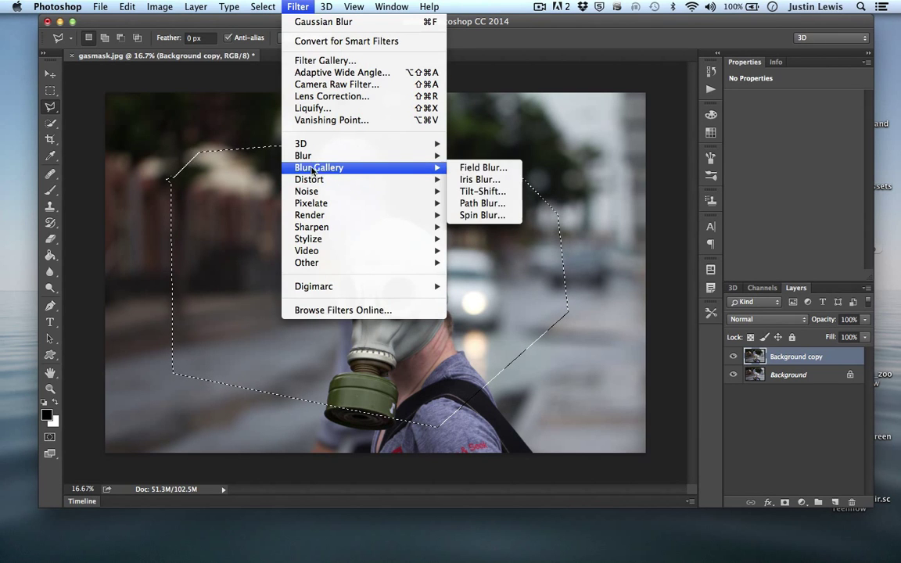
{"action": "mouse_move", "coordinate": [302, 156]}
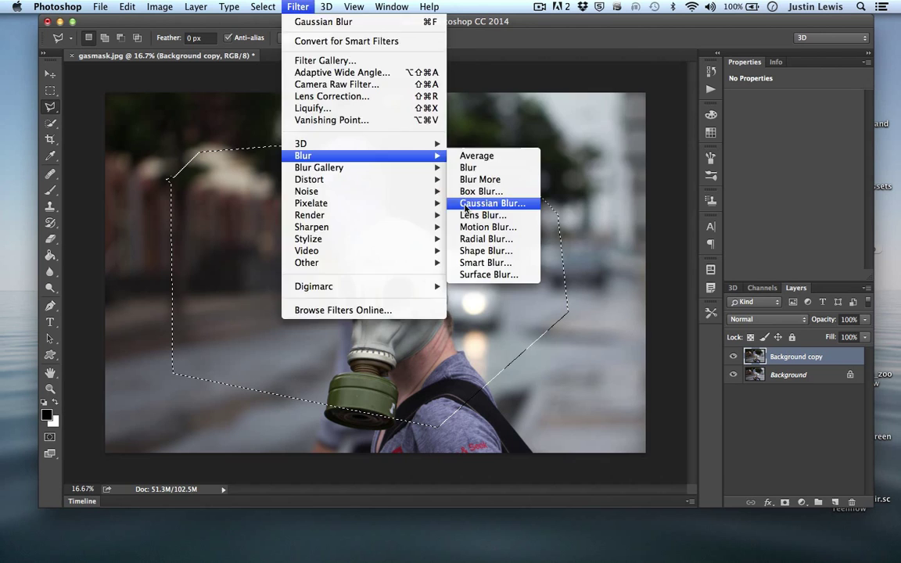
{"action": "left_click", "coordinate": [492, 203]}
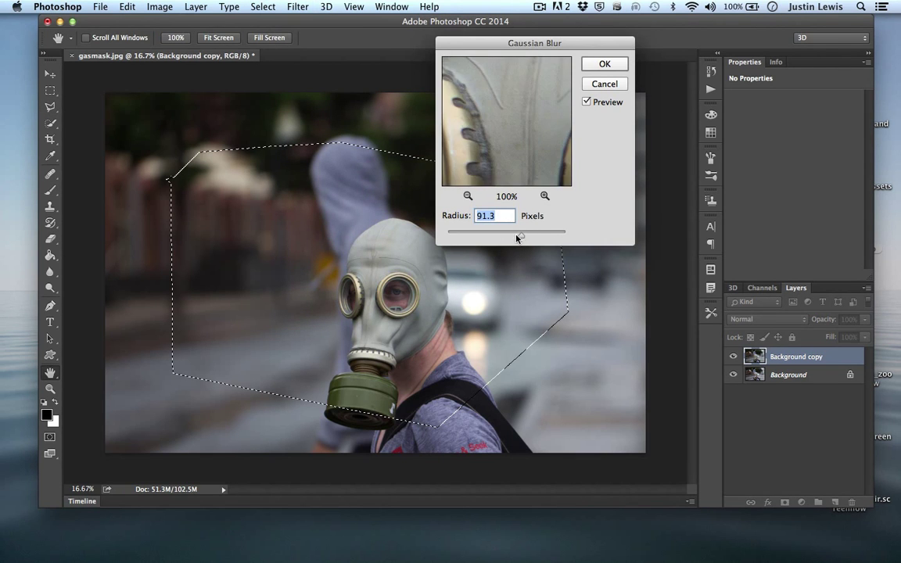
{"action": "left_click", "coordinate": [604, 64]}
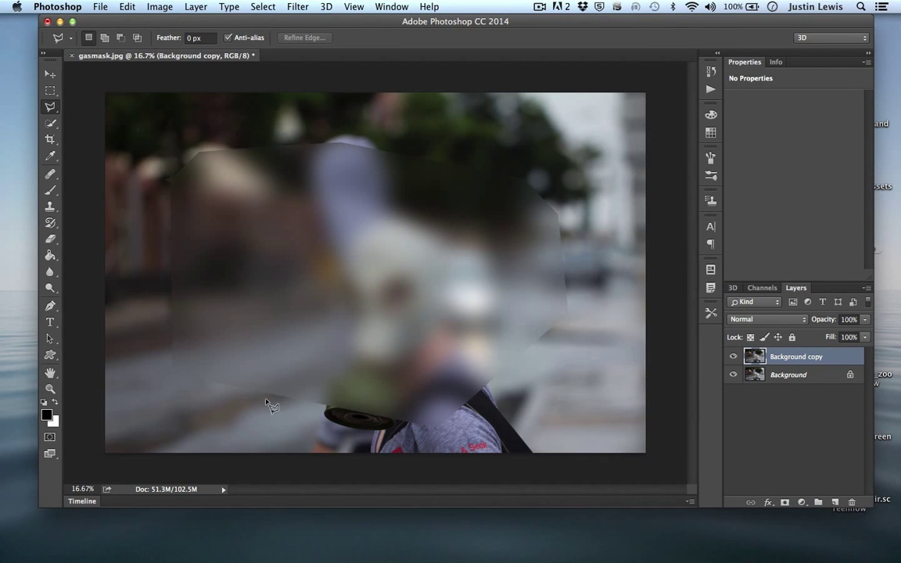
{"action": "left_click", "coordinate": [263, 6]}
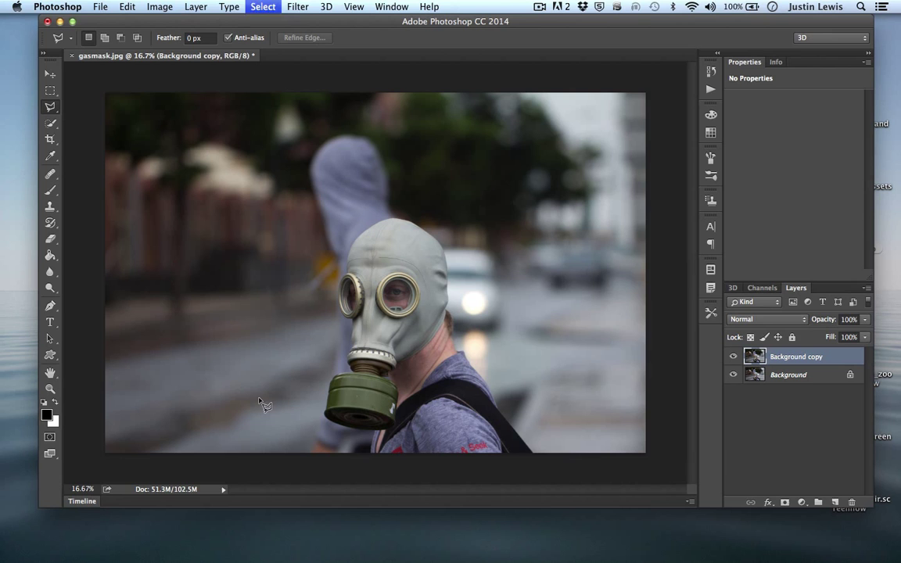
{"action": "left_click", "coordinate": [326, 6]}
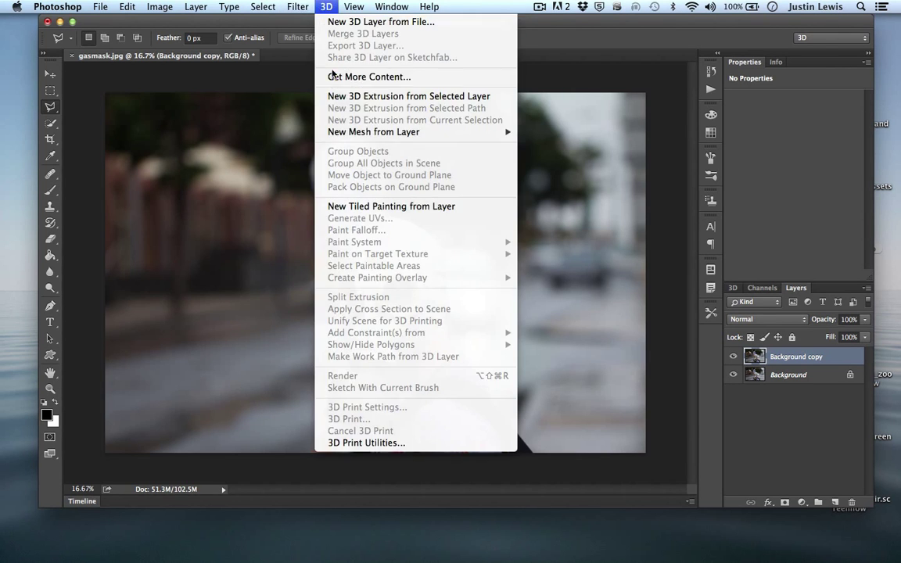
{"action": "left_click", "coordinate": [297, 6]}
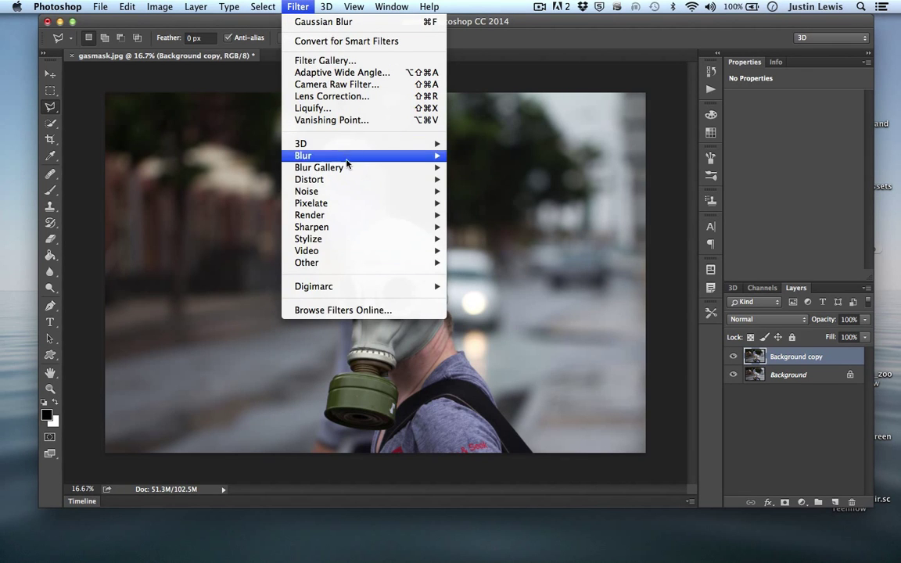
{"action": "mouse_move", "coordinate": [308, 238]}
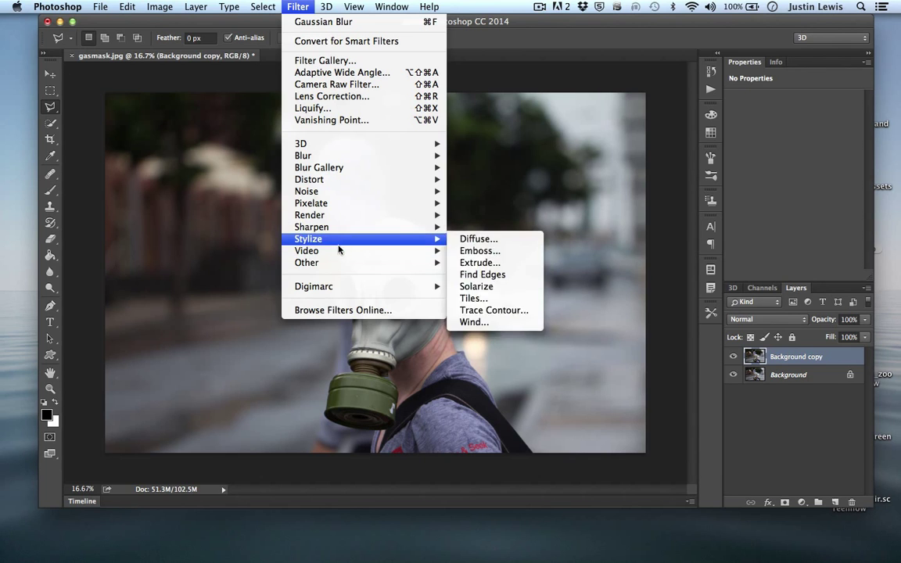
{"action": "mouse_move", "coordinate": [307, 262]}
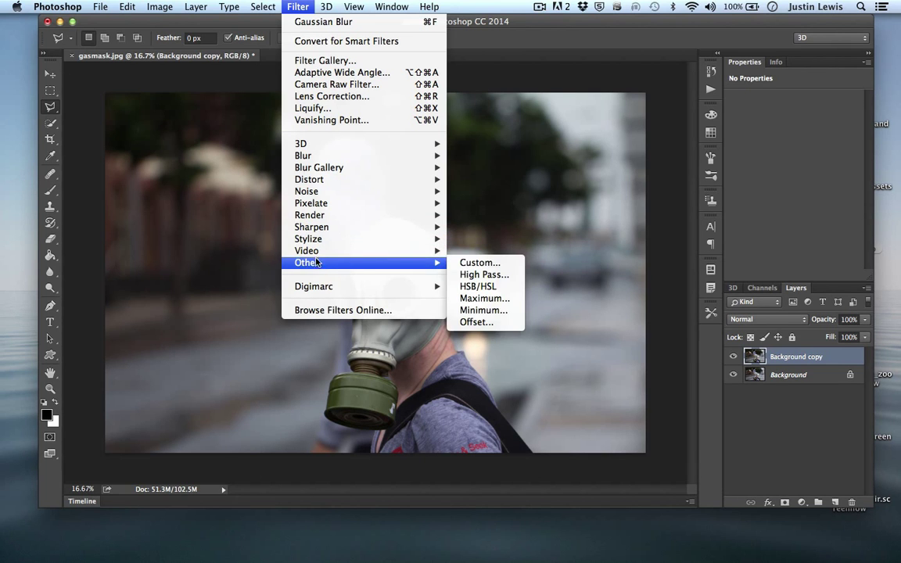
{"action": "left_click", "coordinate": [483, 274]}
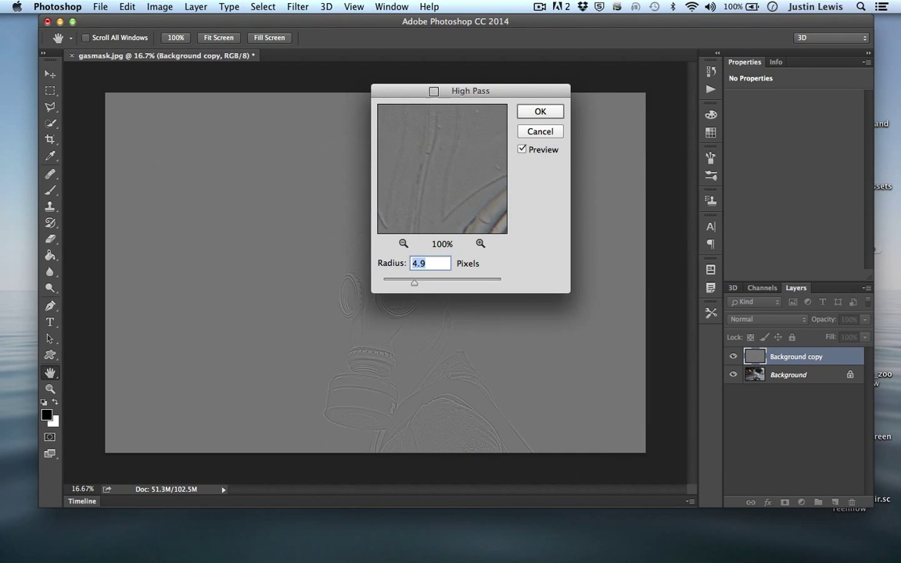
{"action": "left_click_drag", "start_coordinate": [414, 279], "coordinate": [485, 214]}
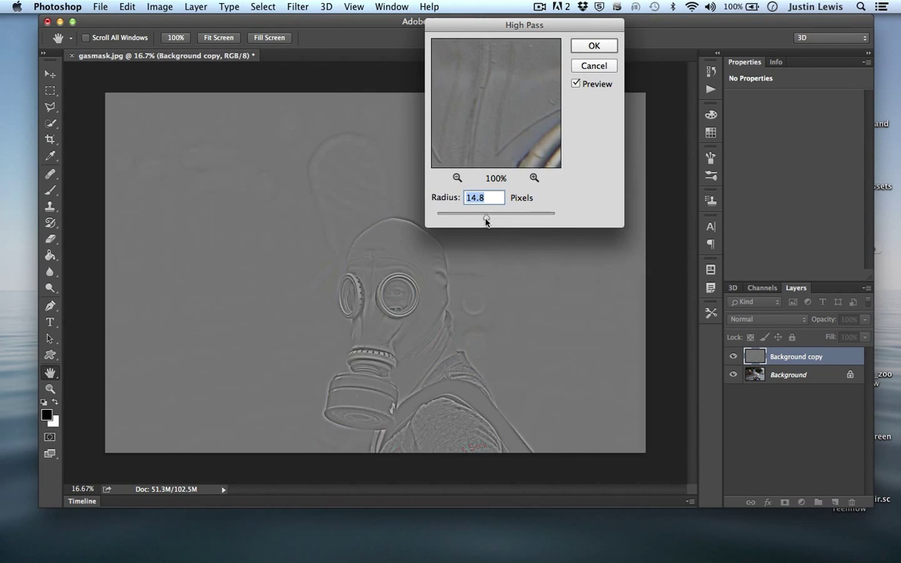
{"action": "left_click", "coordinate": [593, 46]}
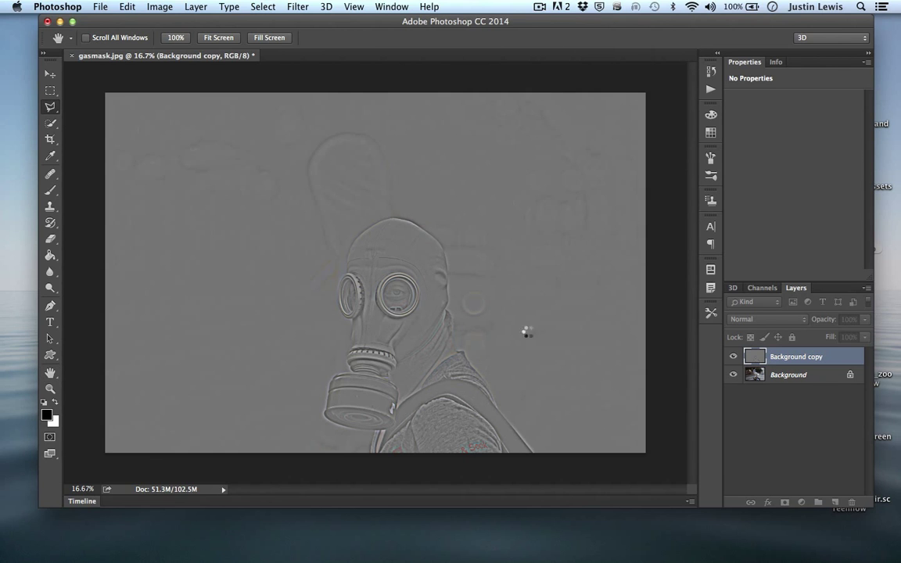
{"action": "left_click", "coordinate": [766, 319]}
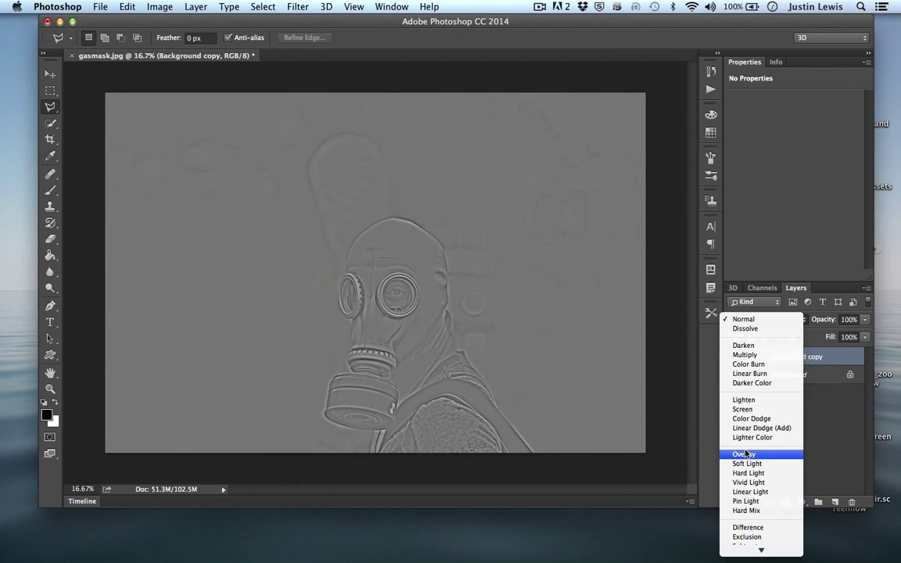
{"action": "left_click", "coordinate": [744, 453]}
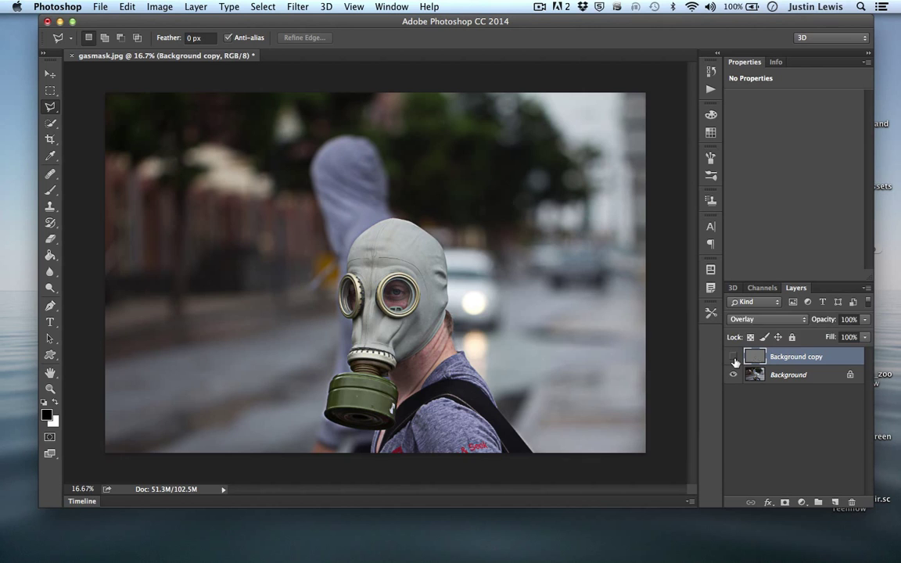
{"action": "left_click", "coordinate": [734, 357]}
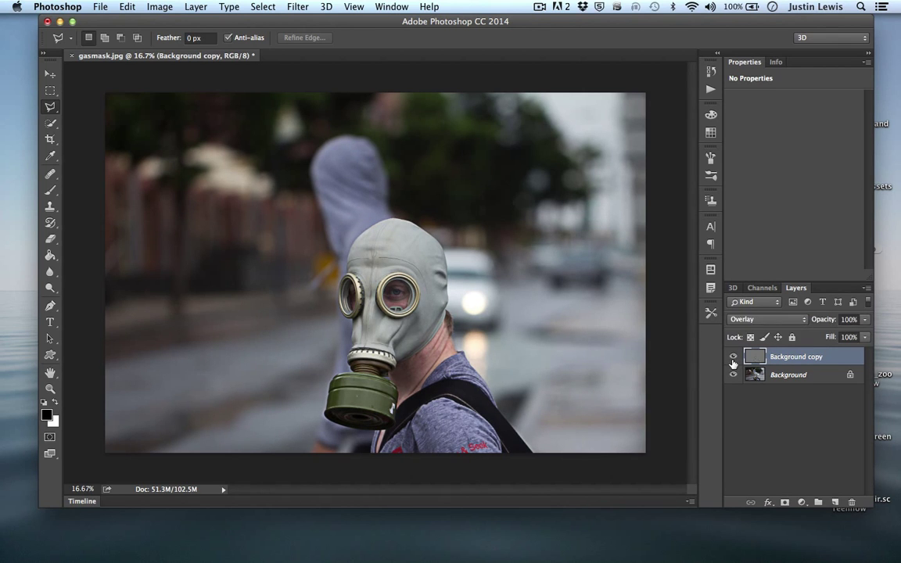
{"action": "left_click", "coordinate": [733, 357]}
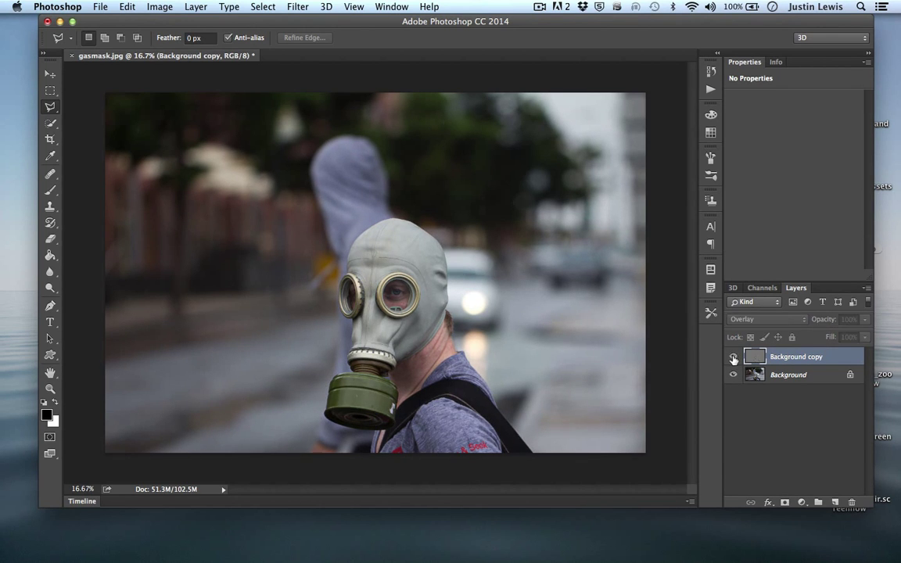
{"action": "left_click", "coordinate": [734, 357]}
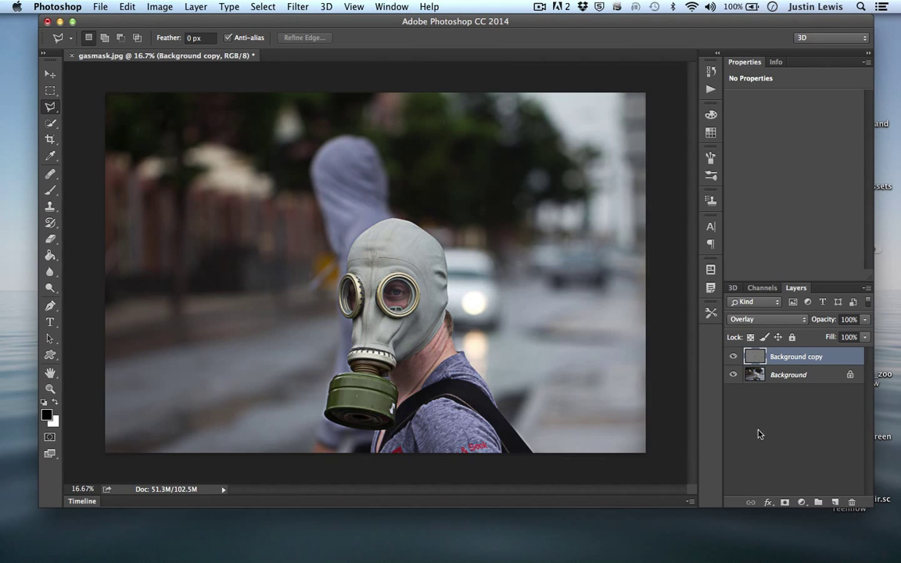
{"action": "left_click", "coordinate": [767, 320]}
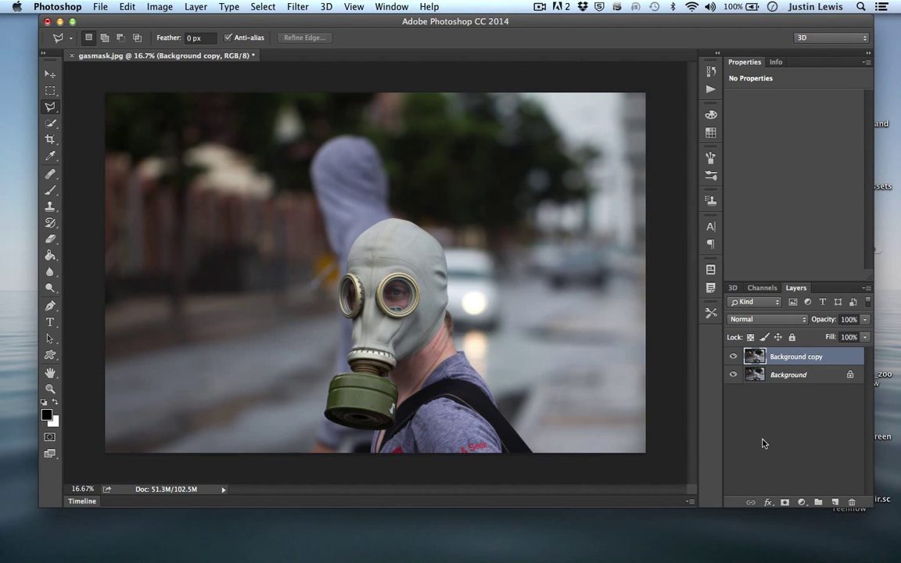
- Open the Filter menu to find Render > Clouds
{"action": "left_click", "coordinate": [298, 7]}
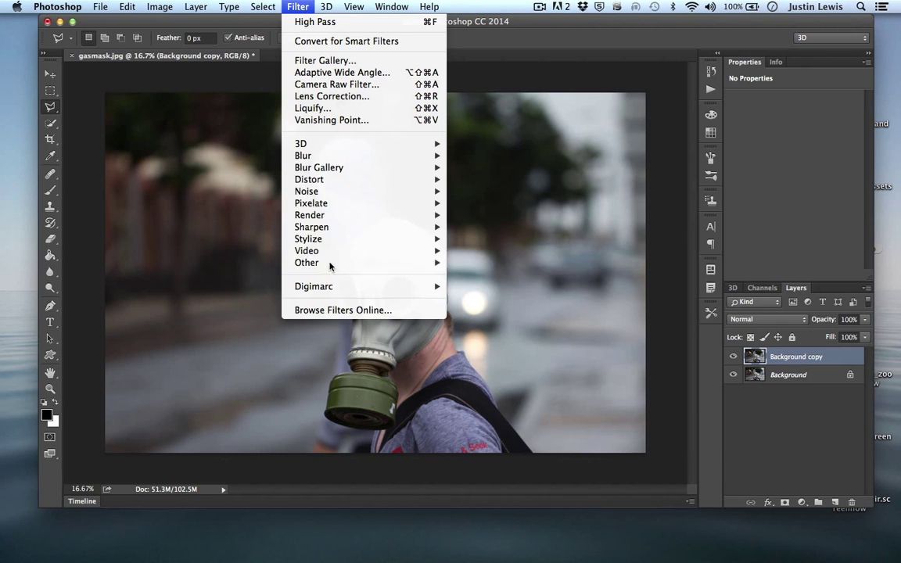
{"action": "mouse_move", "coordinate": [312, 227]}
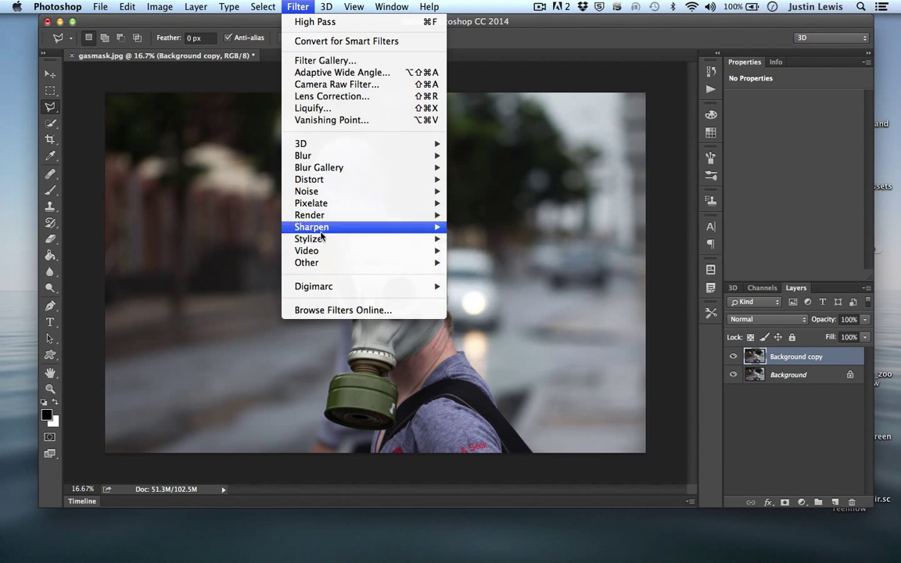
{"action": "mouse_move", "coordinate": [323, 227]}
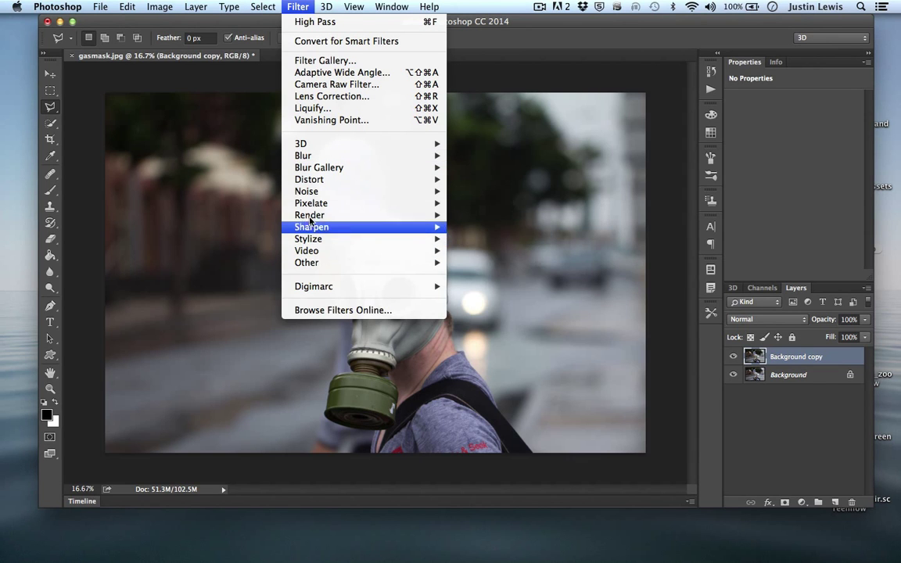
{"action": "mouse_move", "coordinate": [308, 239]}
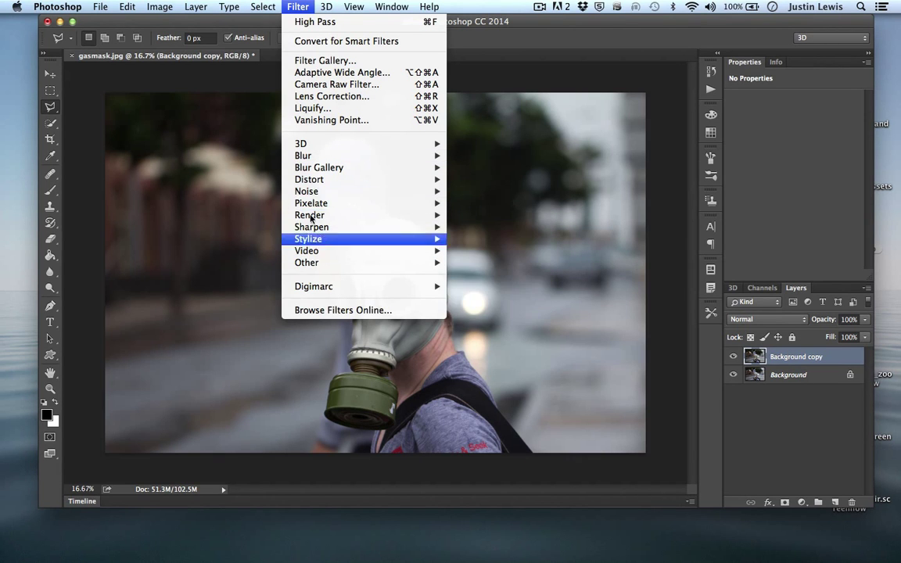
{"action": "mouse_move", "coordinate": [309, 215]}
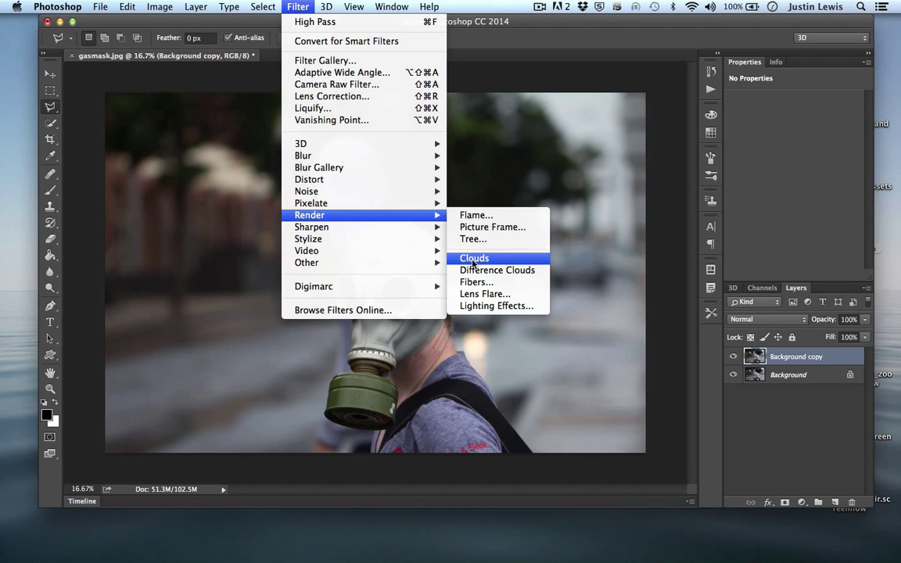
- Render clouds on the copy layer and try Darken, then Overlay blend modes
{"action": "left_click", "coordinate": [474, 259]}
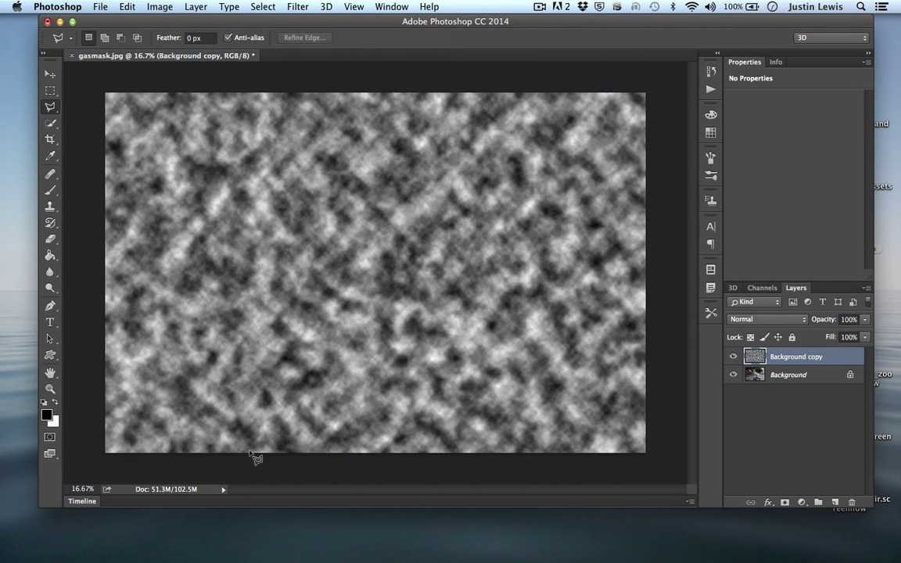
{"action": "mouse_move", "coordinate": [648, 324]}
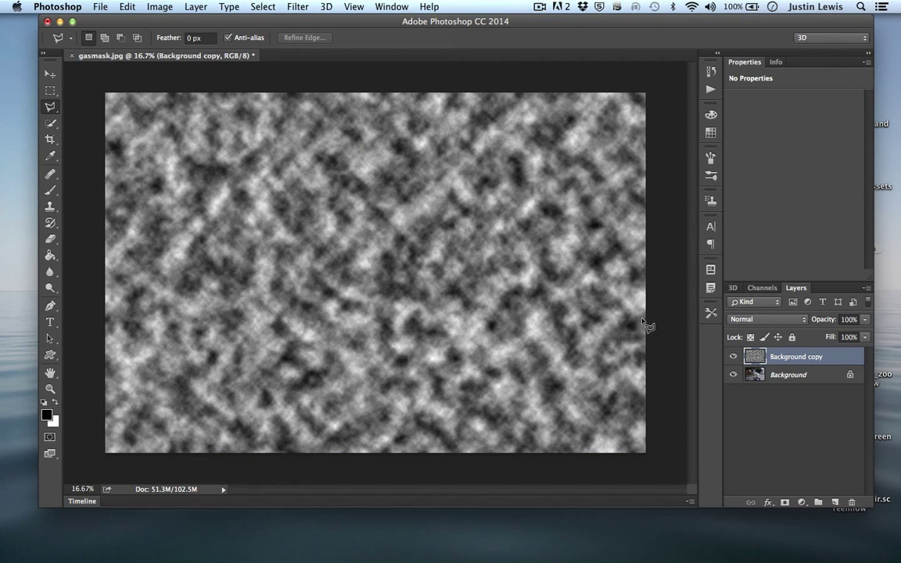
{"action": "left_click", "coordinate": [767, 319]}
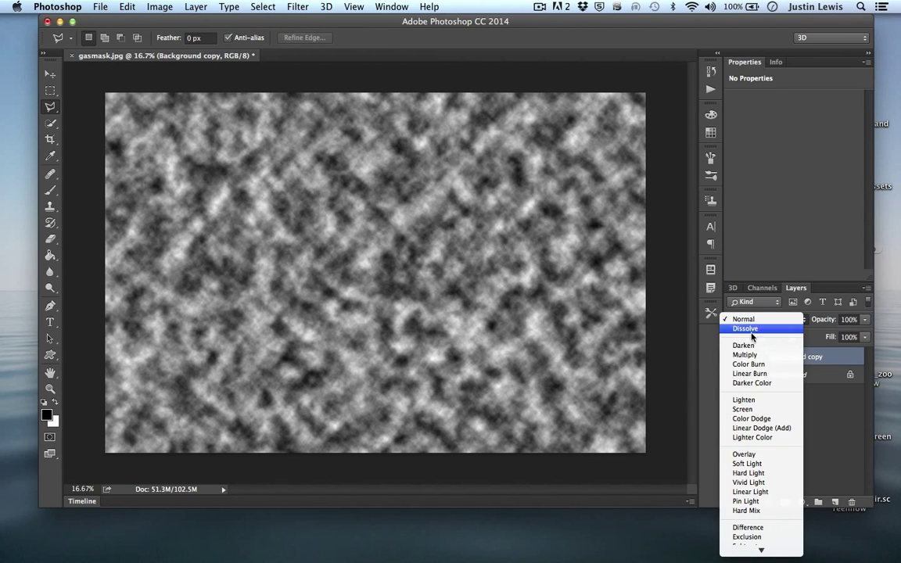
{"action": "mouse_move", "coordinate": [743, 346]}
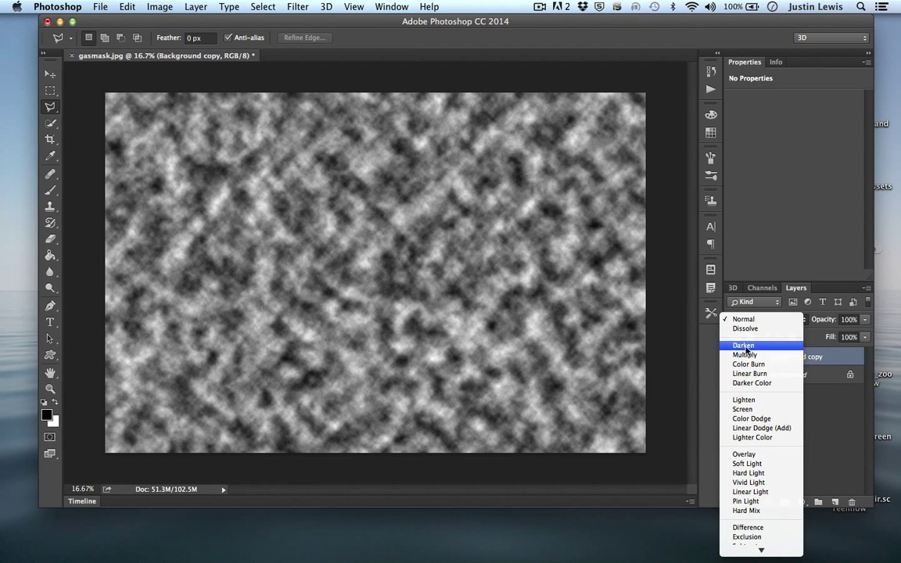
{"action": "left_click", "coordinate": [743, 345]}
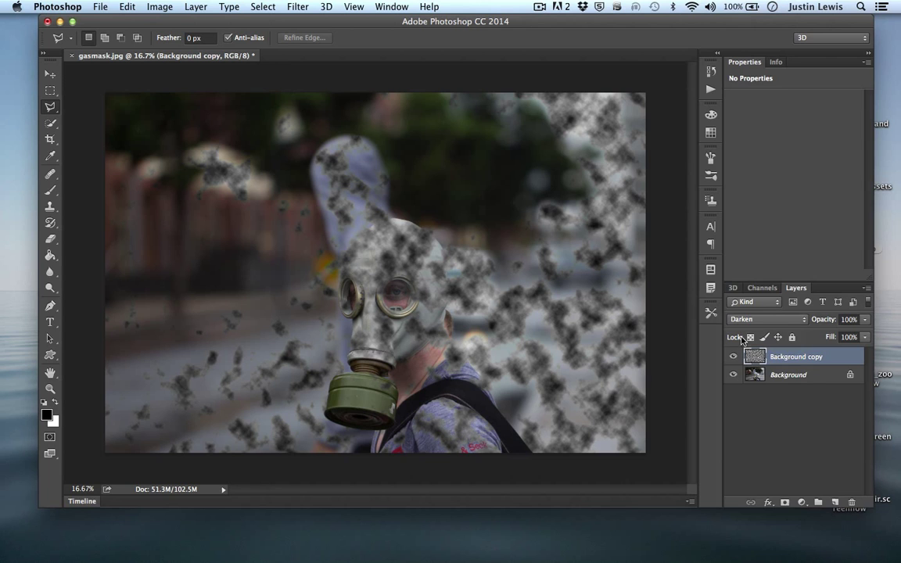
{"action": "left_click", "coordinate": [767, 320]}
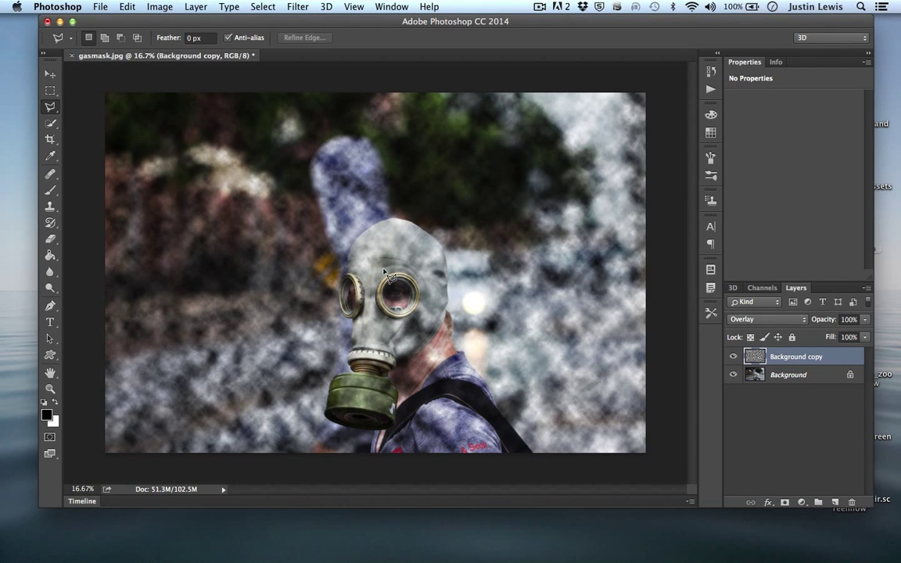
{"action": "left_click", "coordinate": [767, 319]}
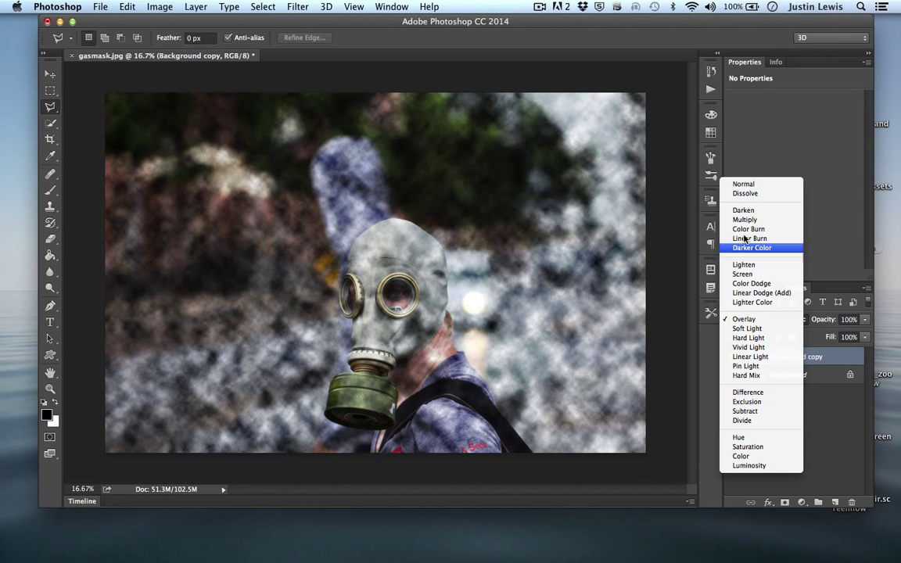
{"action": "left_click", "coordinate": [297, 6]}
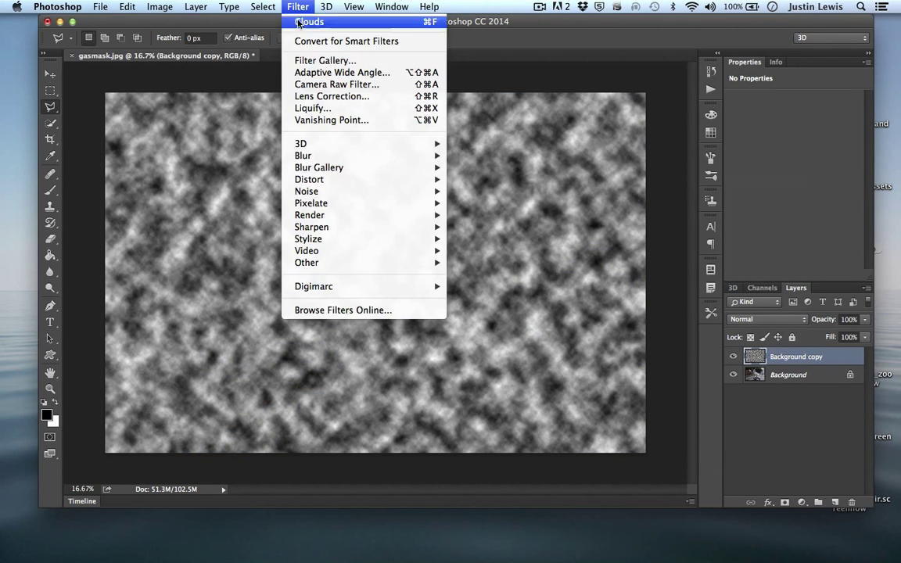
{"action": "mouse_move", "coordinate": [309, 239]}
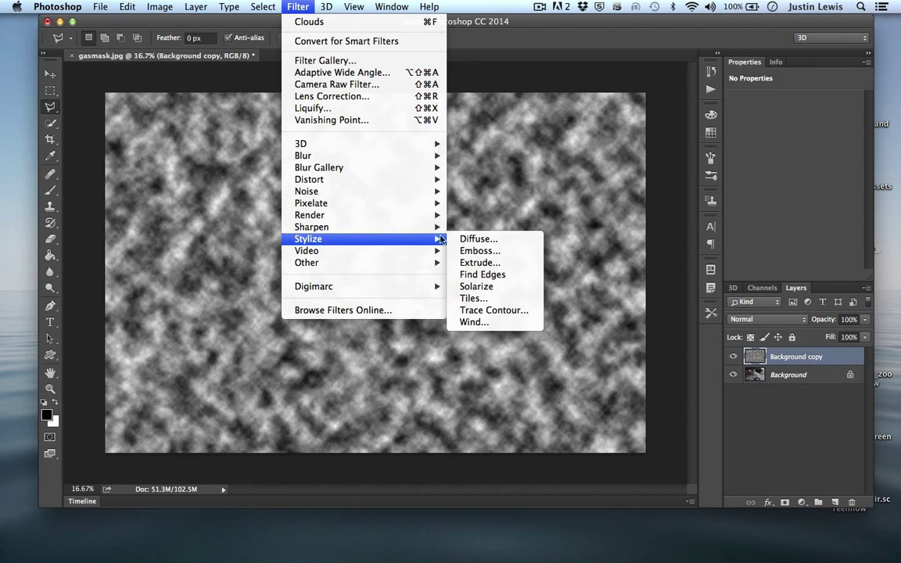
{"action": "mouse_move", "coordinate": [311, 227]}
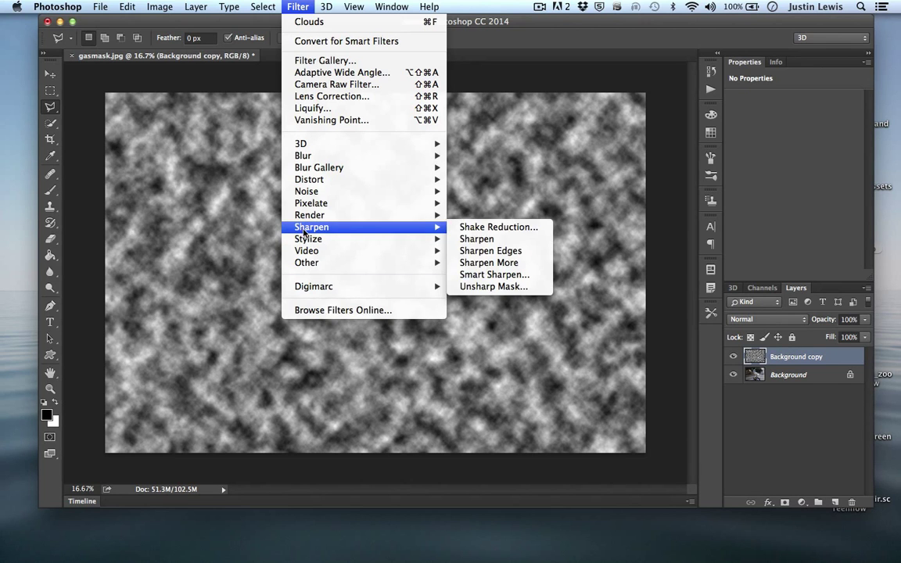
{"action": "mouse_move", "coordinate": [311, 202]}
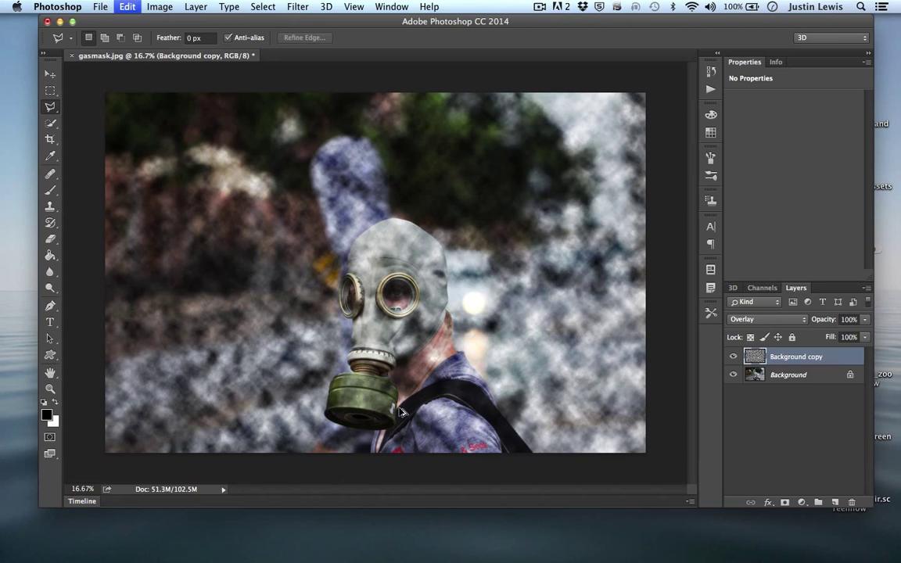
- Undo the clouds and apply Crystallize with an enlarged cell size
{"action": "left_click", "coordinate": [767, 319]}
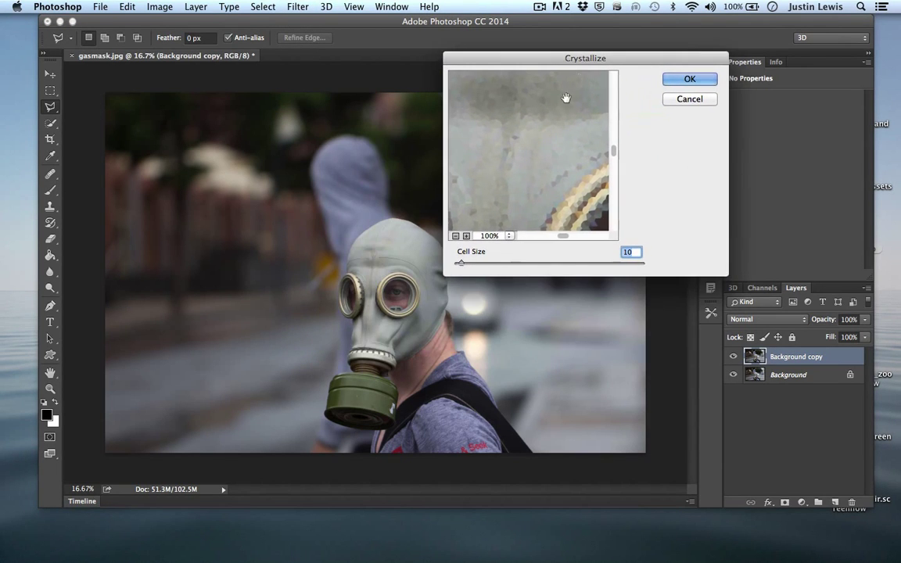
{"action": "left_click_drag", "start_coordinate": [462, 263], "coordinate": [529, 263]}
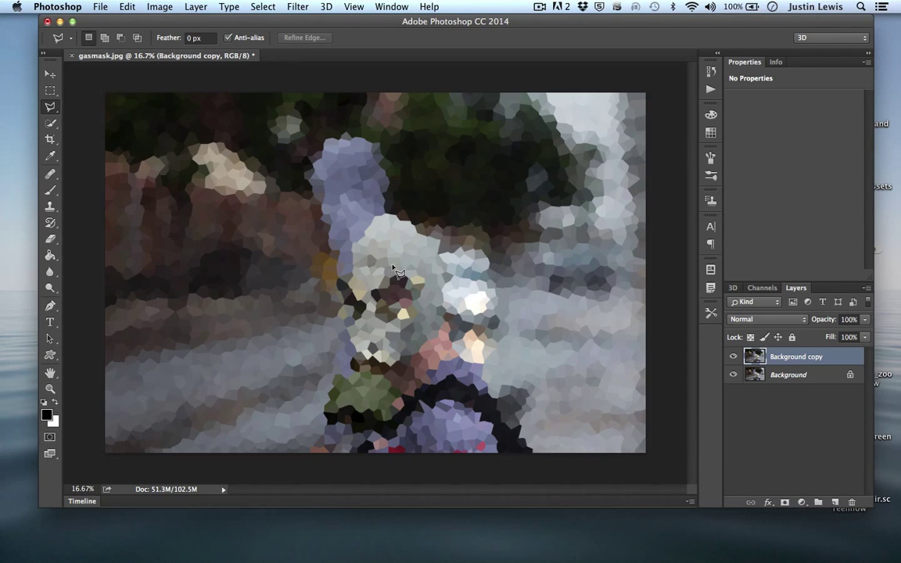
{"action": "mouse_move", "coordinate": [484, 255]}
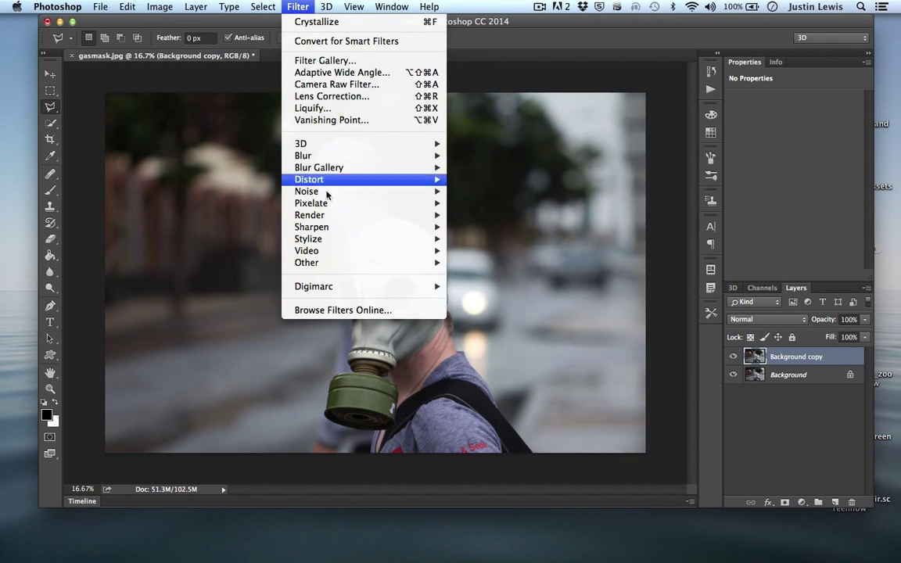
{"action": "mouse_move", "coordinate": [308, 239]}
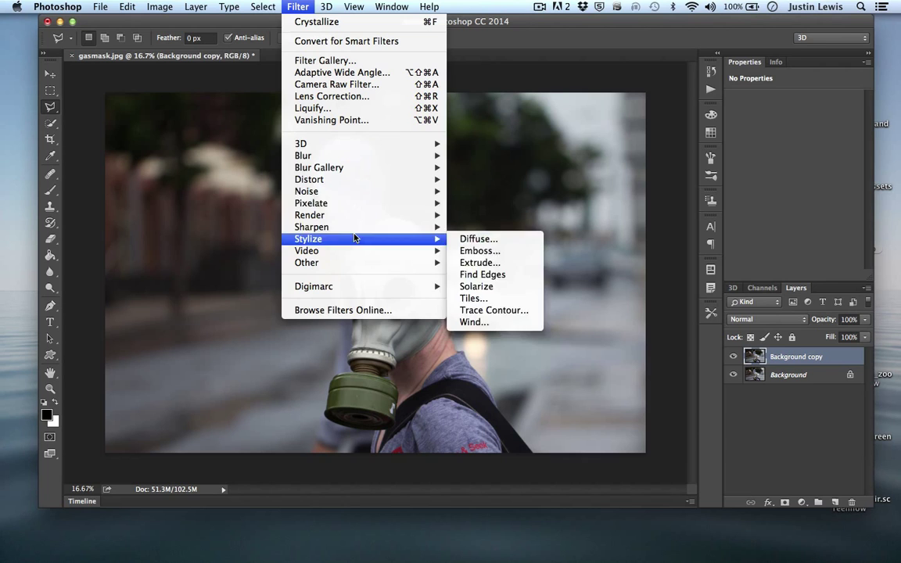
{"action": "mouse_move", "coordinate": [313, 108]}
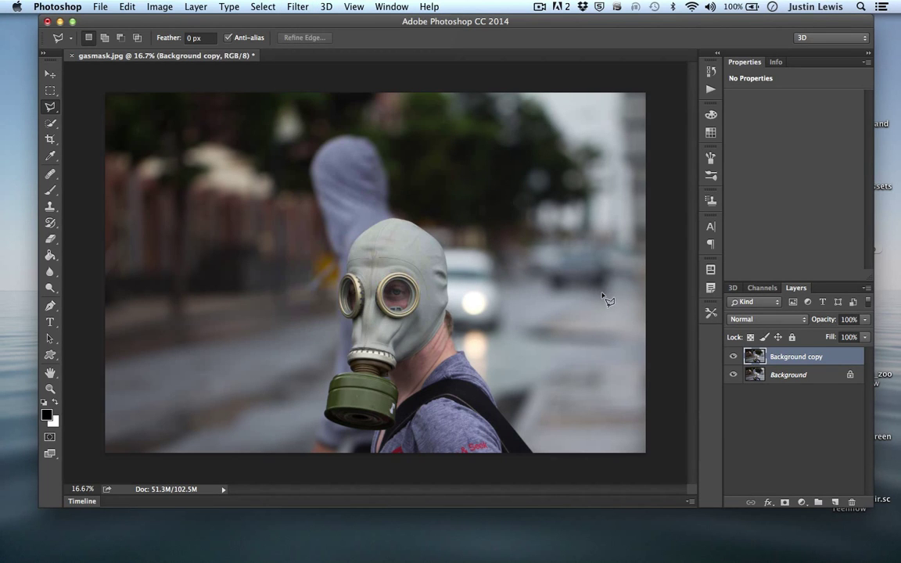
{"action": "mouse_move", "coordinate": [201, 229]}
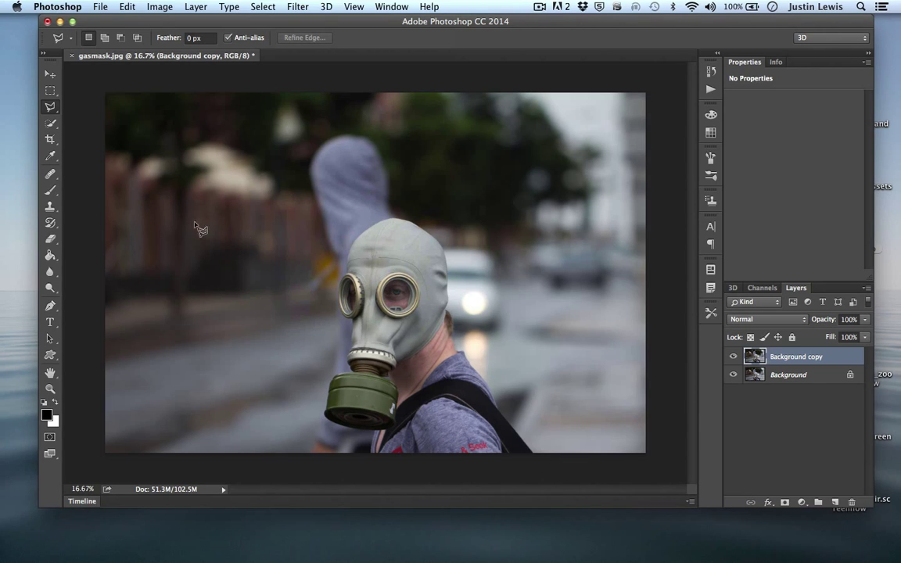
{"action": "mouse_move", "coordinate": [388, 324]}
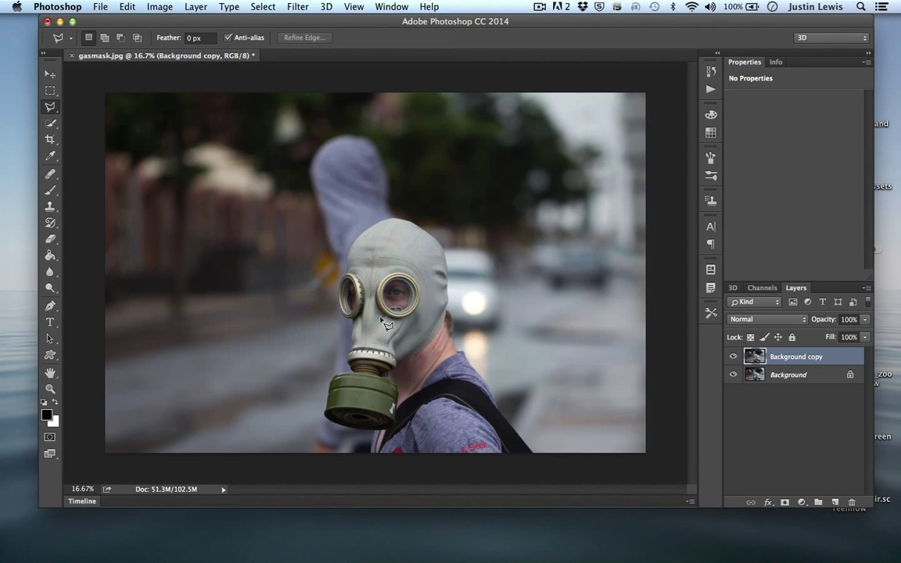
{"action": "mouse_move", "coordinate": [412, 365]}
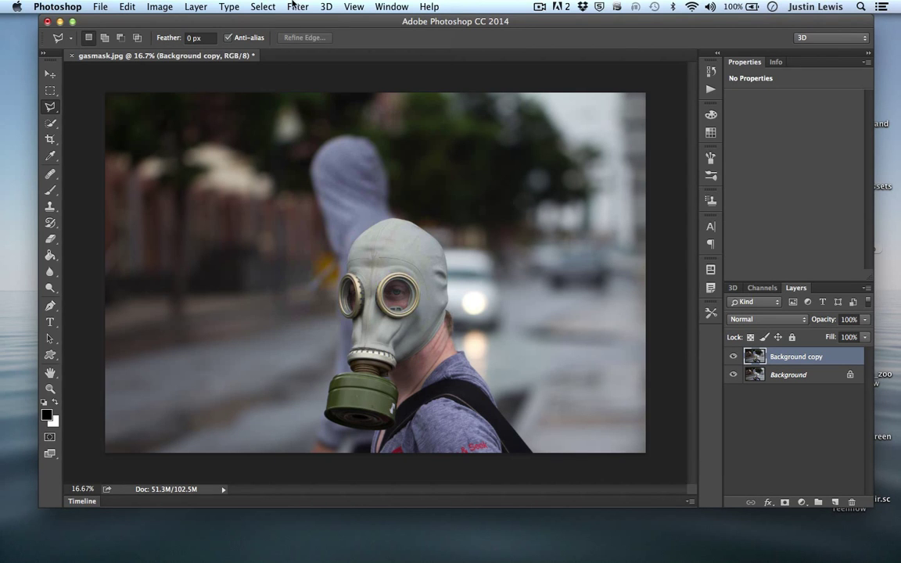
- Browse the Filter menu again without applying a filter
{"action": "left_click", "coordinate": [297, 6]}
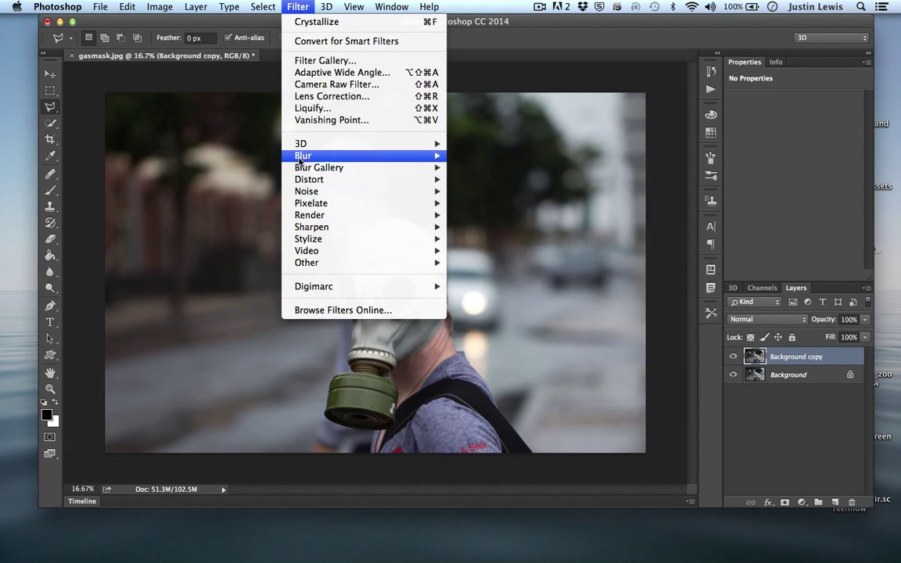
{"action": "mouse_move", "coordinate": [314, 287]}
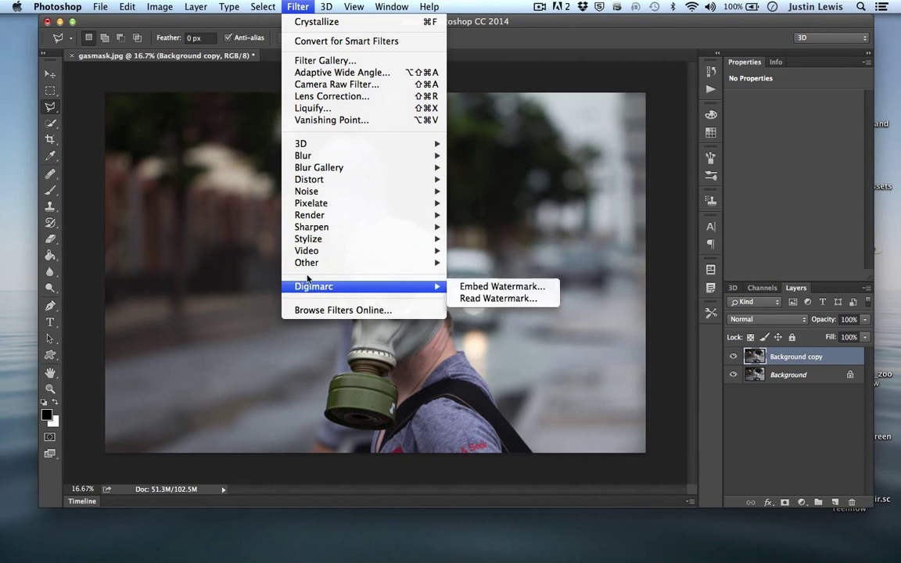
{"action": "mouse_move", "coordinate": [309, 215]}
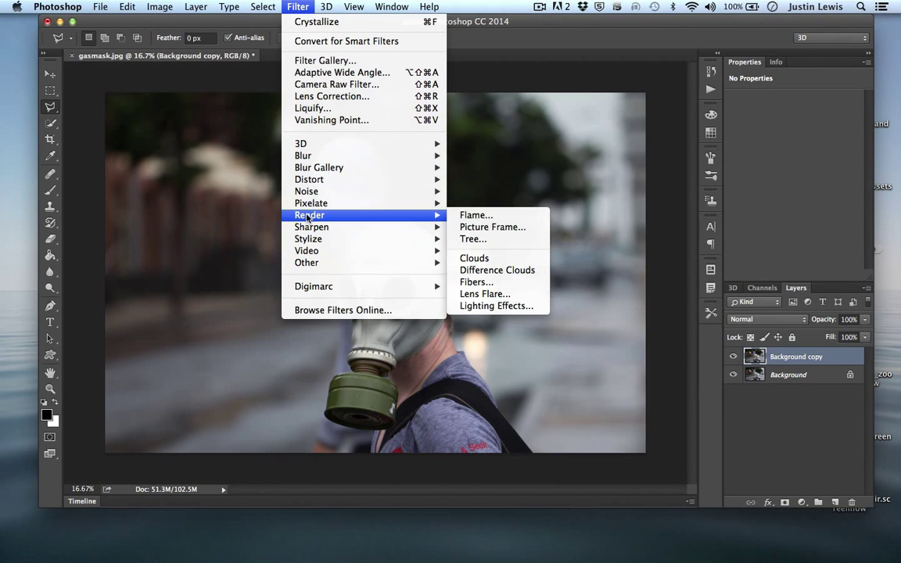
{"action": "mouse_move", "coordinate": [310, 202]}
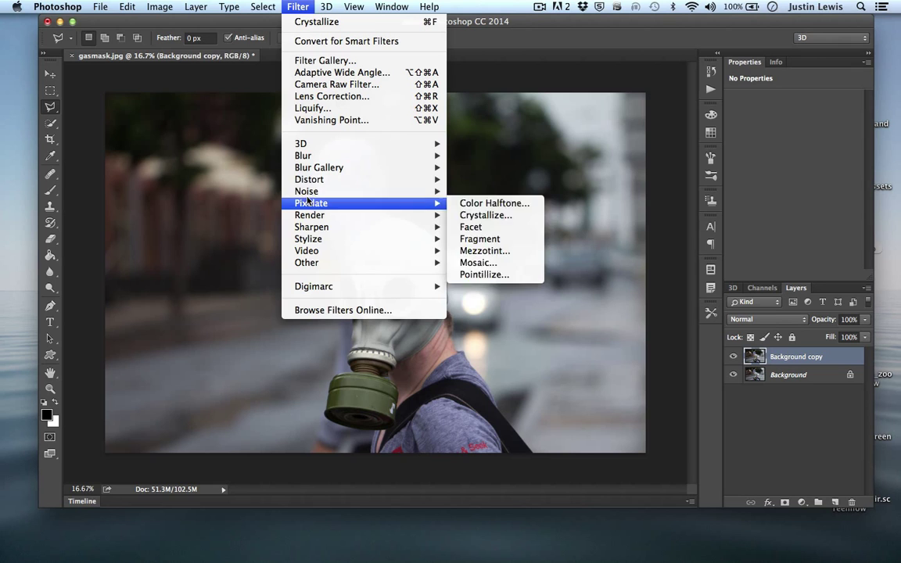
{"action": "mouse_move", "coordinate": [309, 179]}
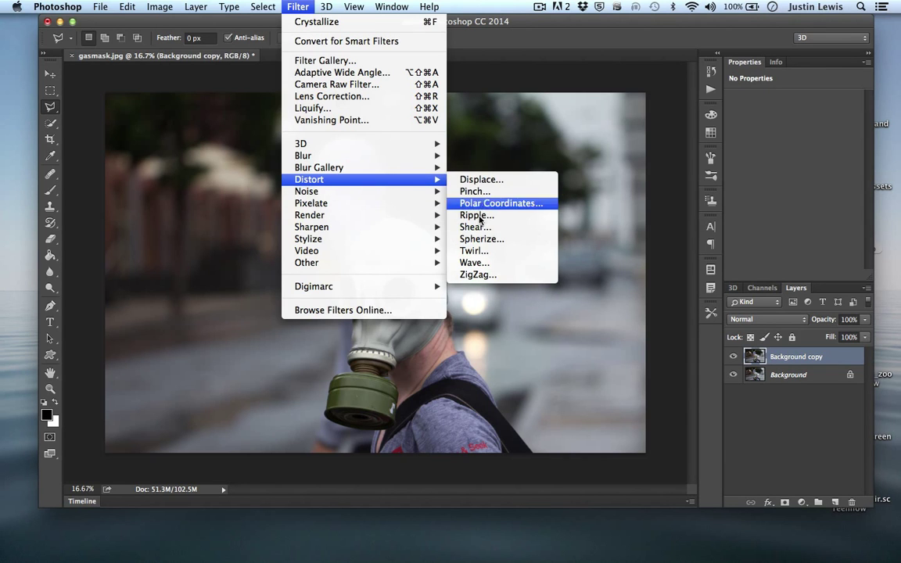
{"action": "mouse_move", "coordinate": [331, 95]}
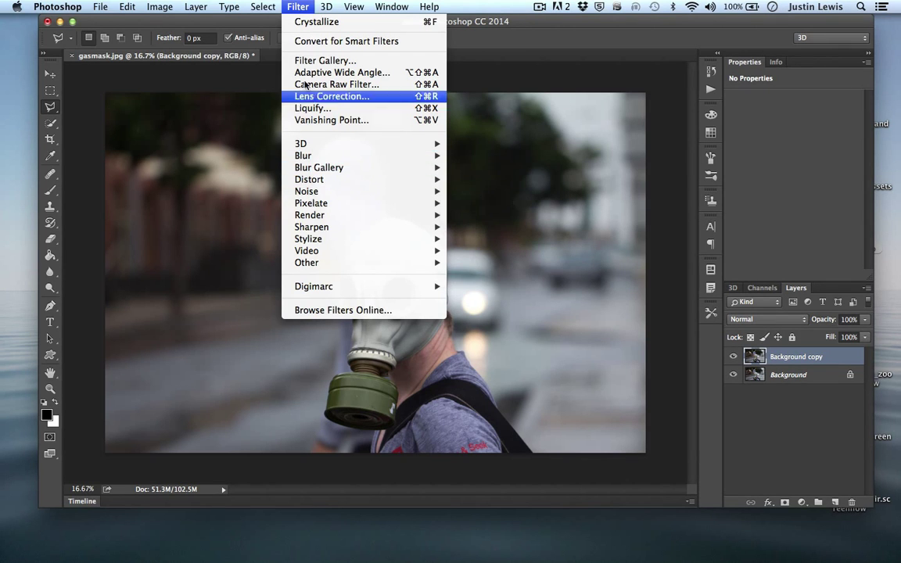
{"action": "mouse_move", "coordinate": [232, 67]}
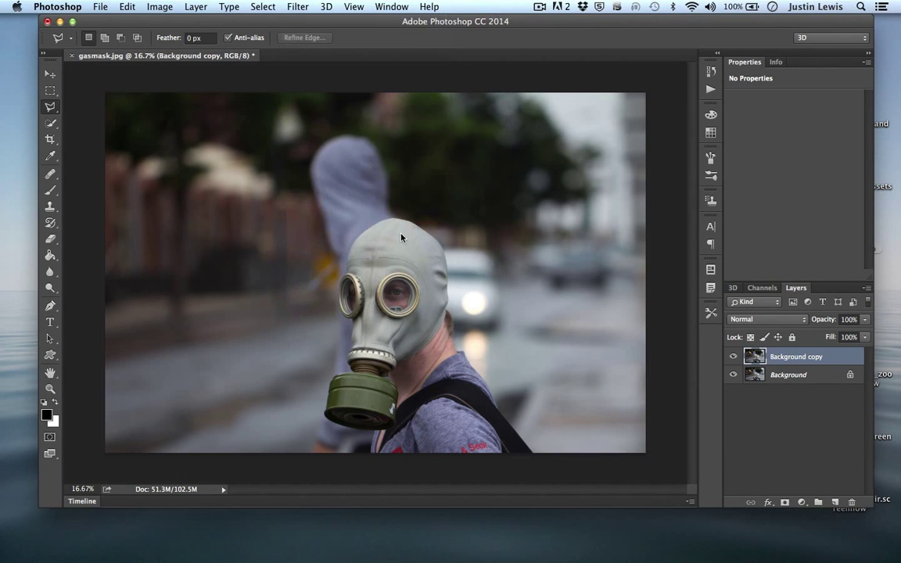
{"action": "left_click", "coordinate": [297, 6]}
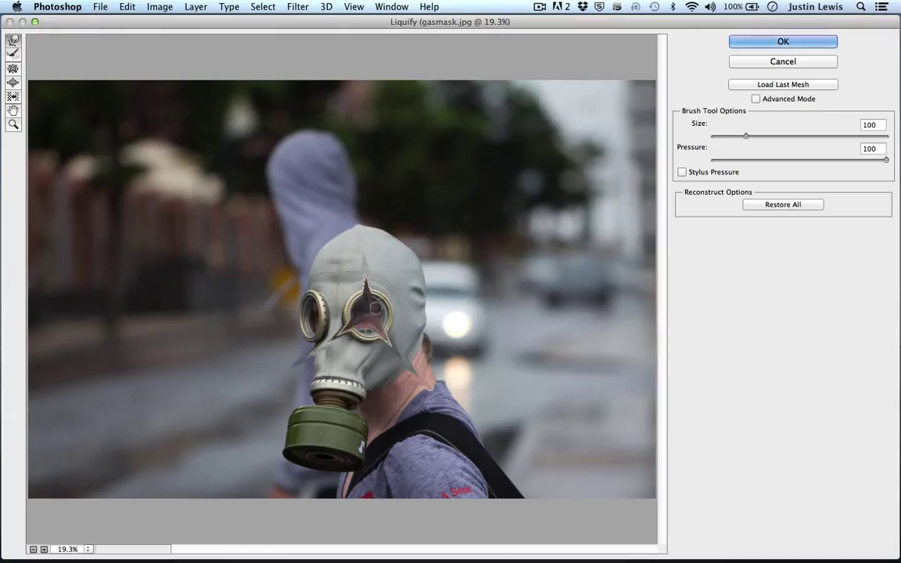
{"action": "left_click_drag", "start_coordinate": [375, 305], "coordinate": [434, 161]}
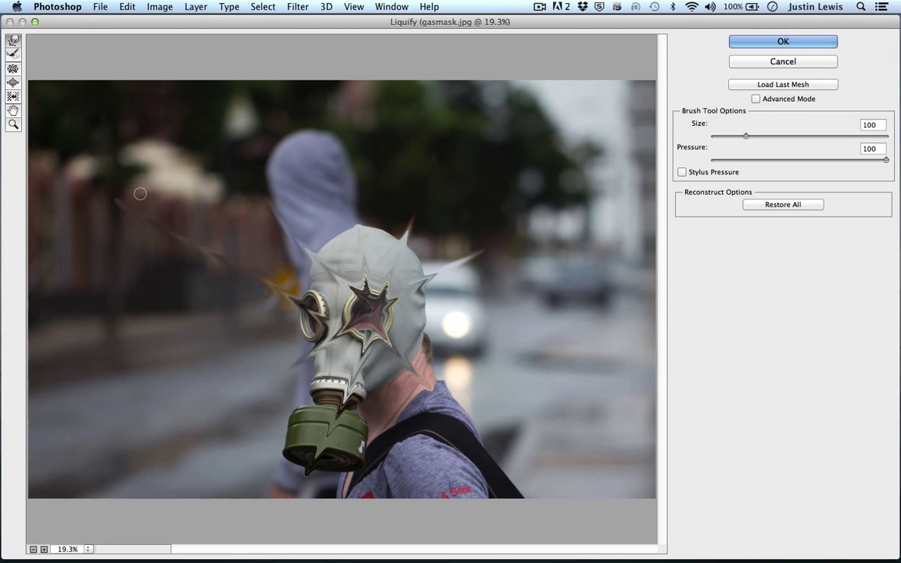
{"action": "left_click", "coordinate": [782, 41]}
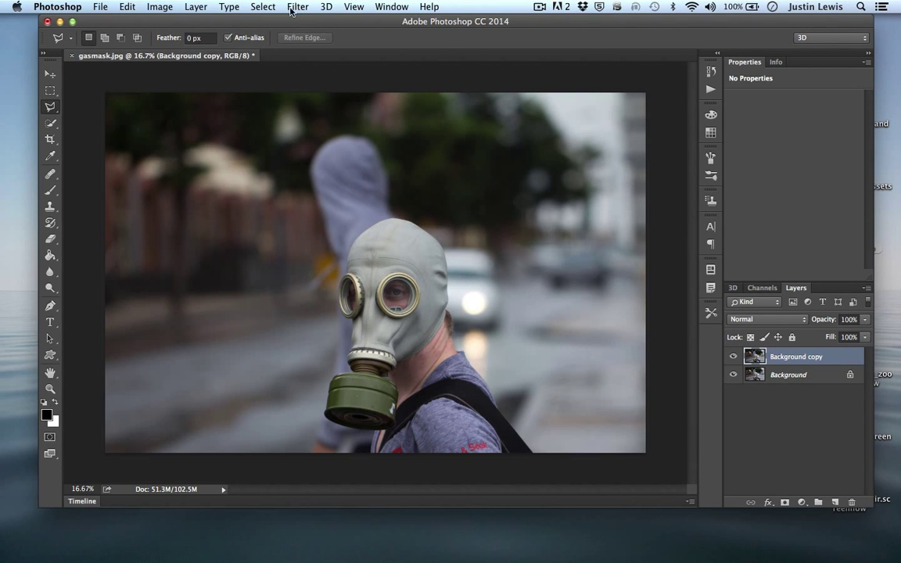
{"action": "left_click", "coordinate": [297, 7]}
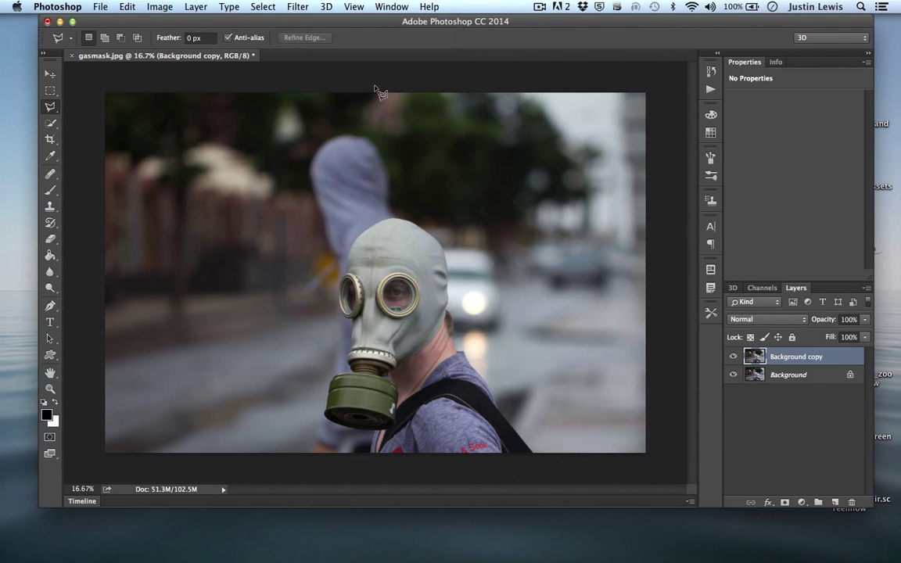
{"action": "mouse_move", "coordinate": [537, 49]}
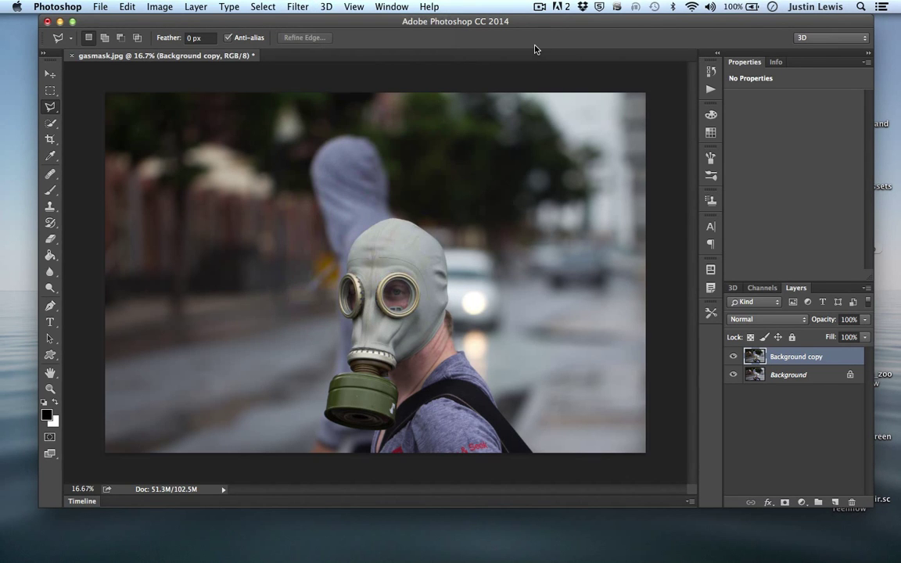